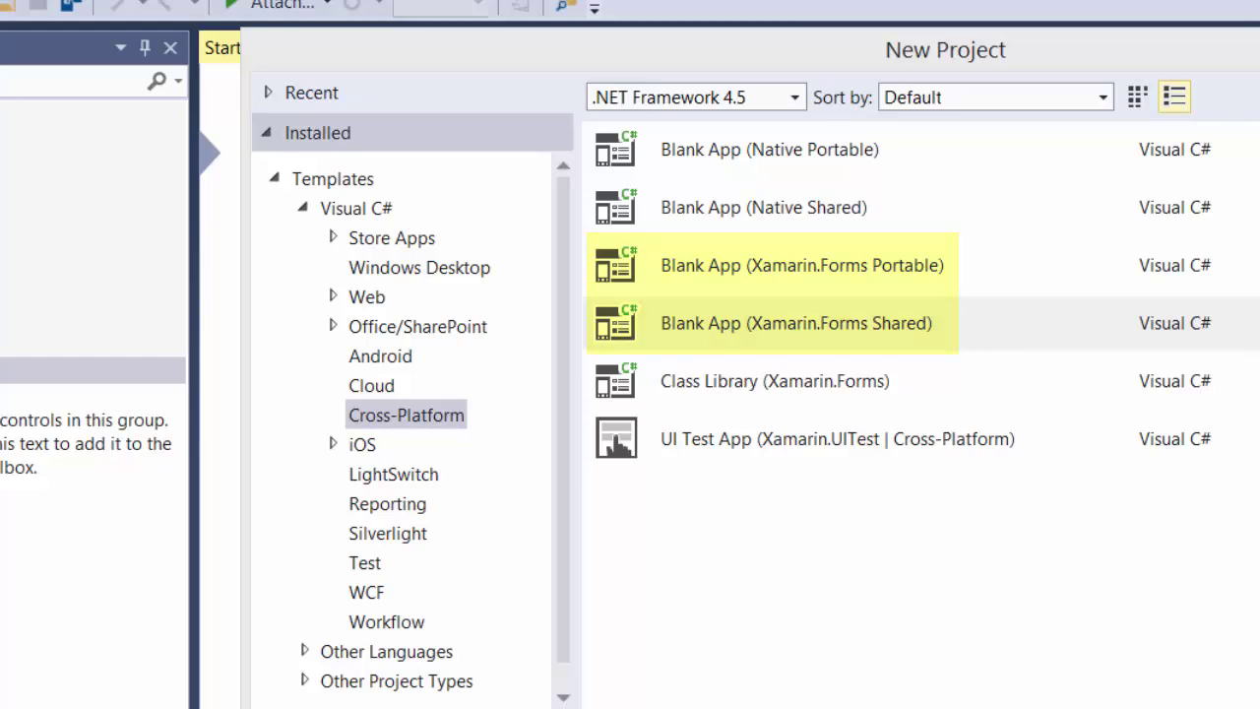
- Choose the Blank App (Xamarin.Forms Shared) template under Visual C# > Cross-Platform
{"action": "left_click", "coordinate": [796, 323]}
{"action": "type", "text": "Xamarin Forms Demo 1"}
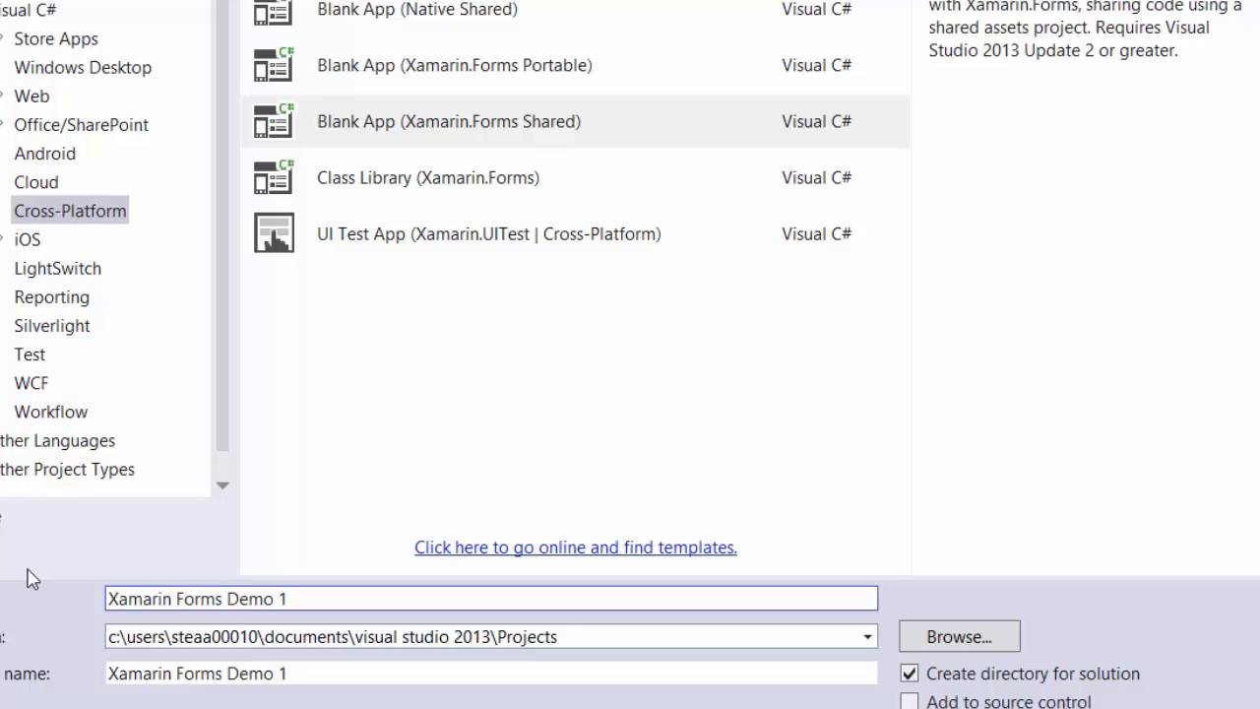
- Name the project 'Xamarin Forms Demo 1 SAP' and create the solution with its four projects
{"action": "type", "text": "SAP"}
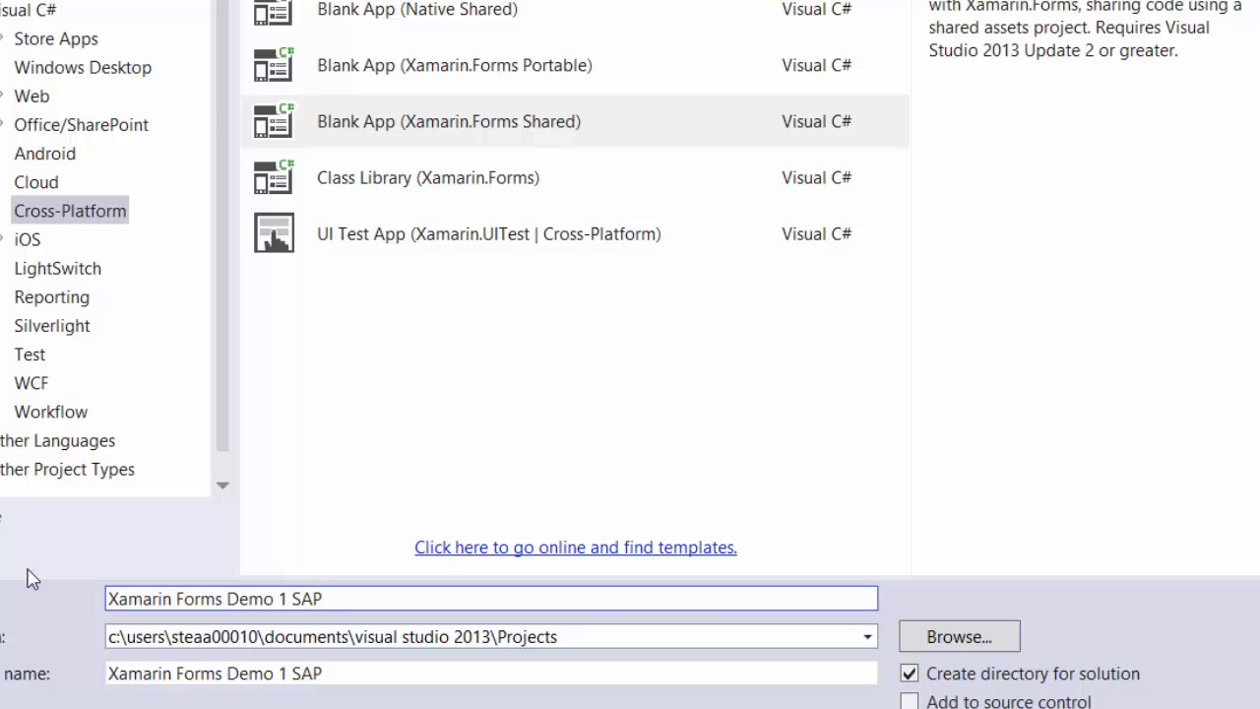
{"action": "left_click", "coordinate": [488, 232]}
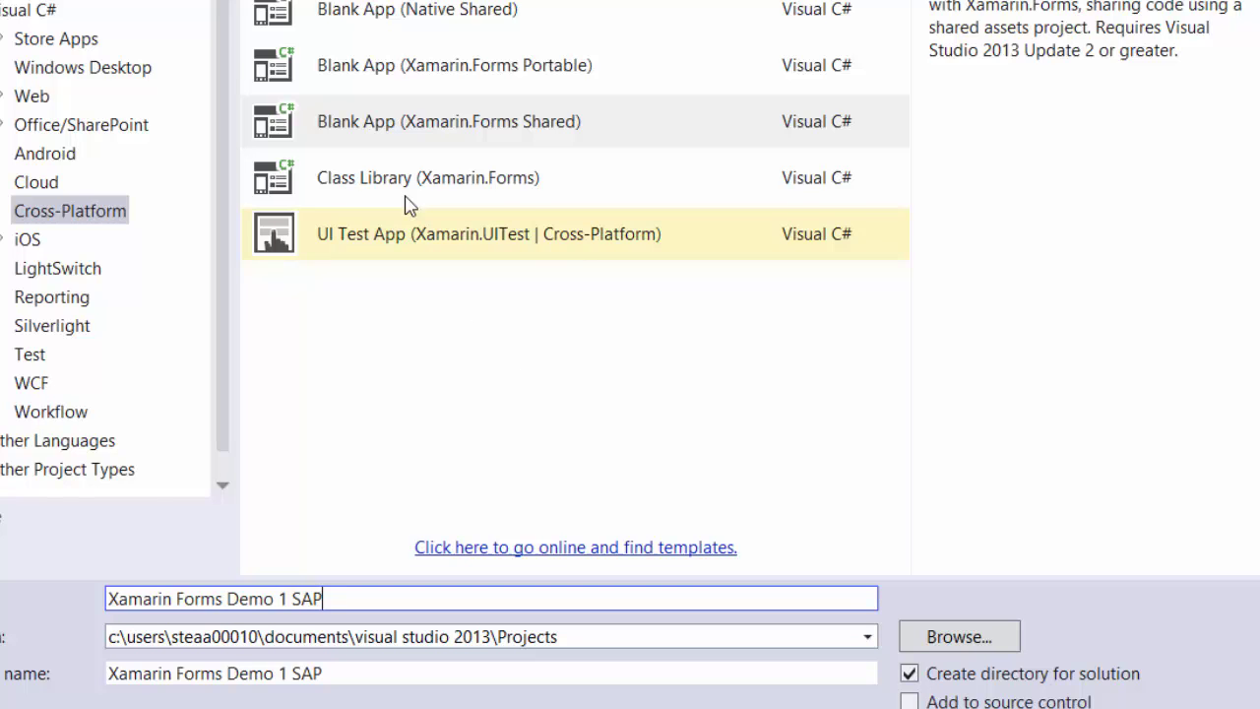
{"action": "left_click", "coordinate": [449, 122]}
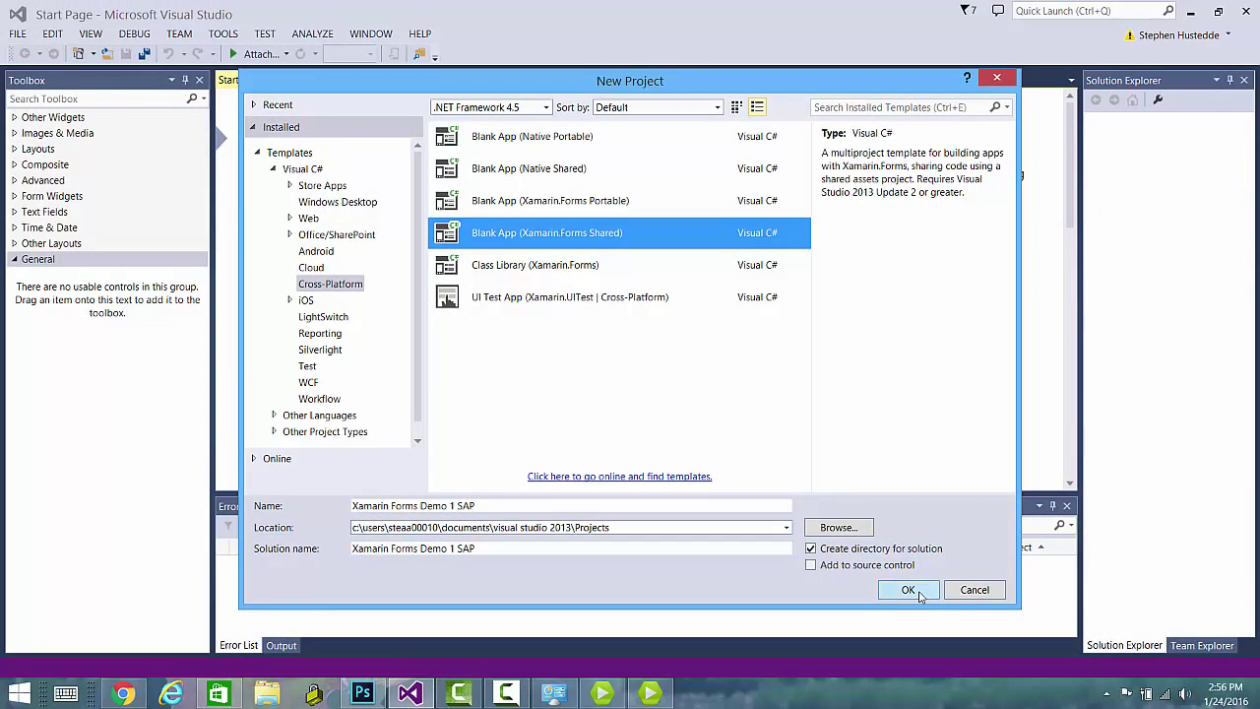
{"action": "left_click", "coordinate": [908, 589]}
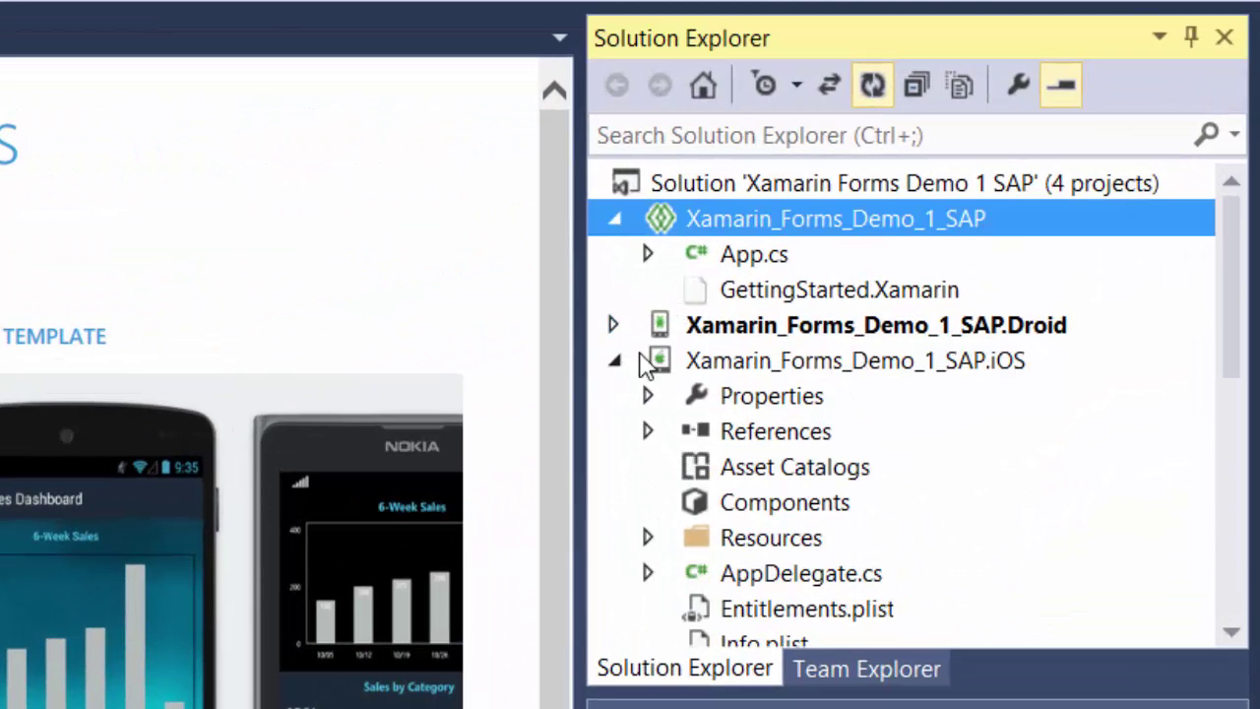
- Collapse the iOS project and open the shared App.cs at the 'Welcome to Xamarin Forms!' label code
{"action": "left_click", "coordinate": [646, 360]}
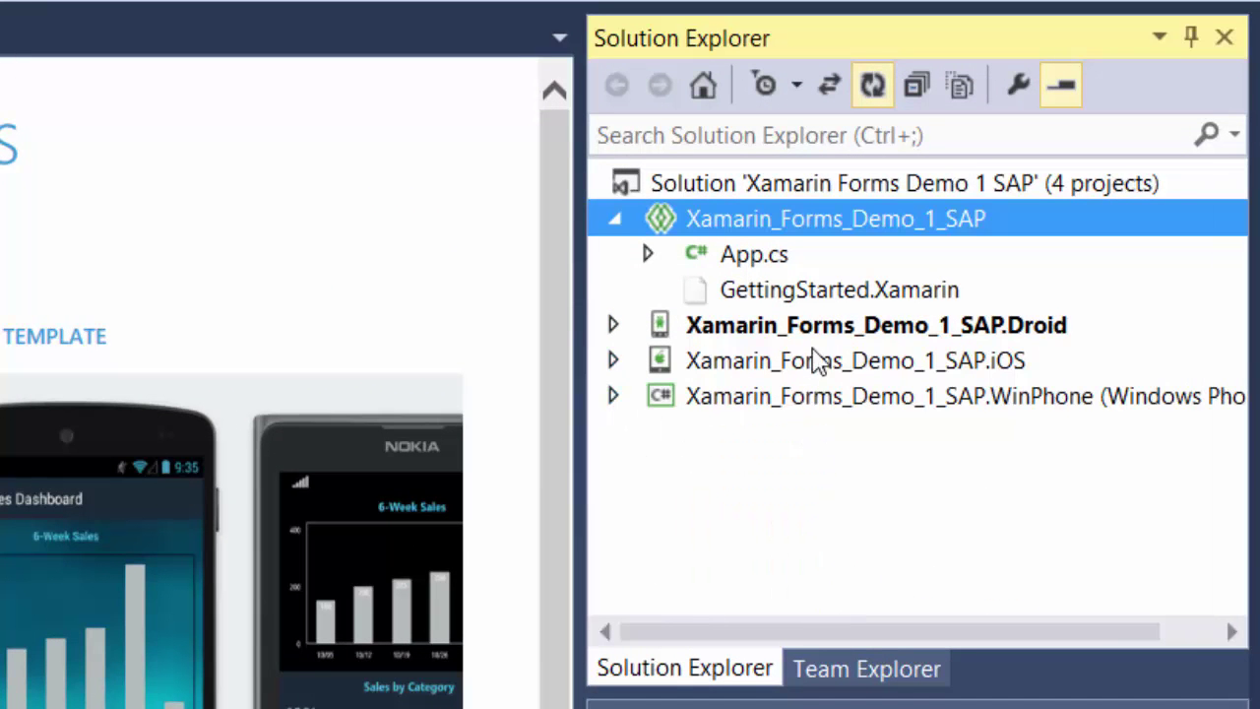
{"action": "mouse_move", "coordinate": [1067, 434]}
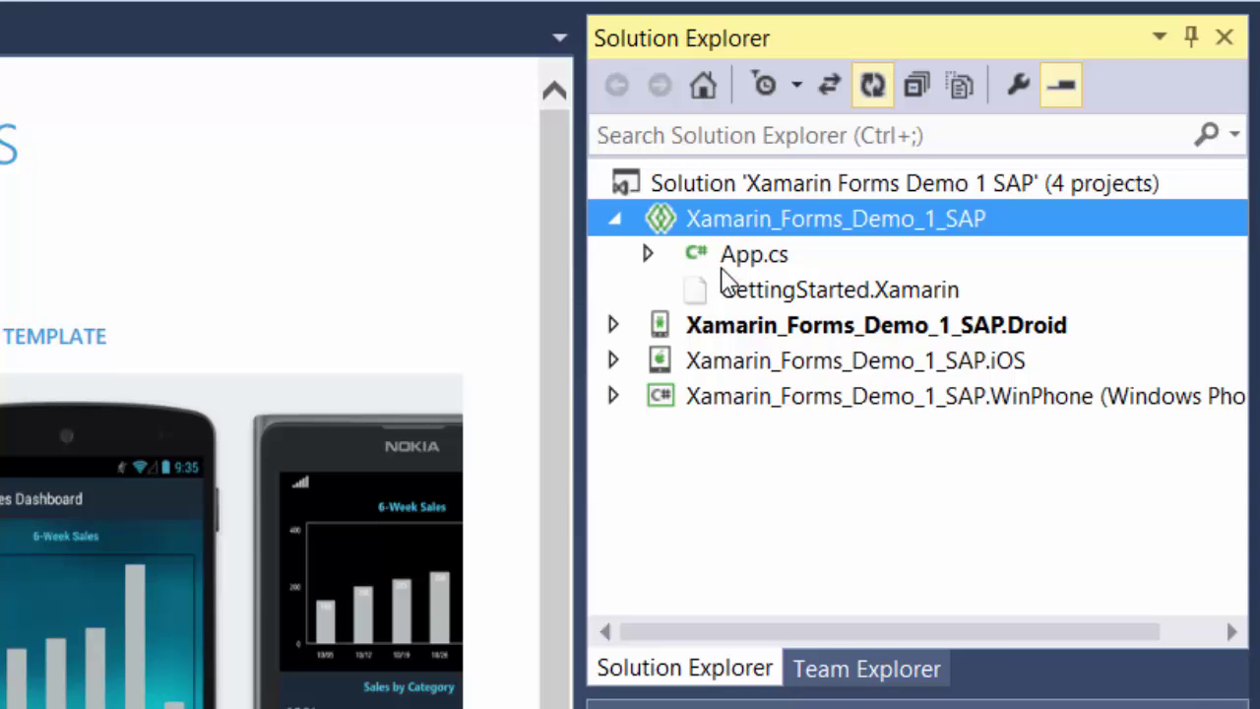
{"action": "left_click", "coordinate": [754, 252]}
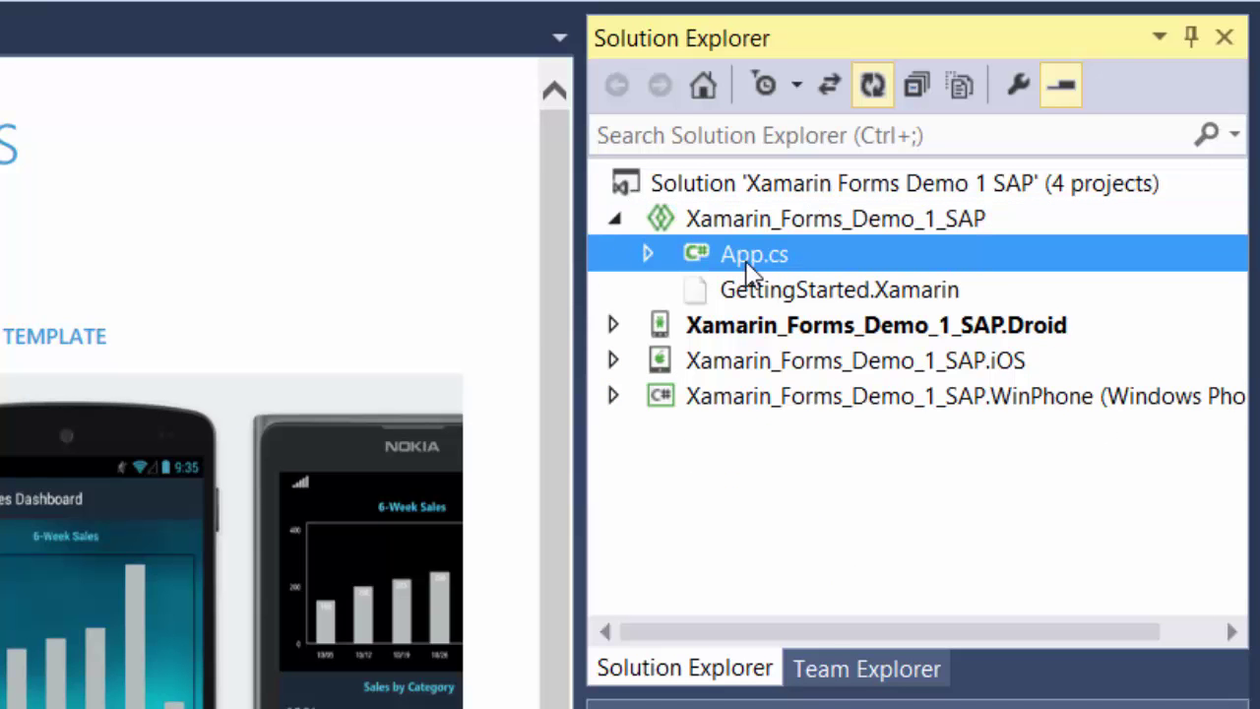
{"action": "double_click", "coordinate": [754, 252]}
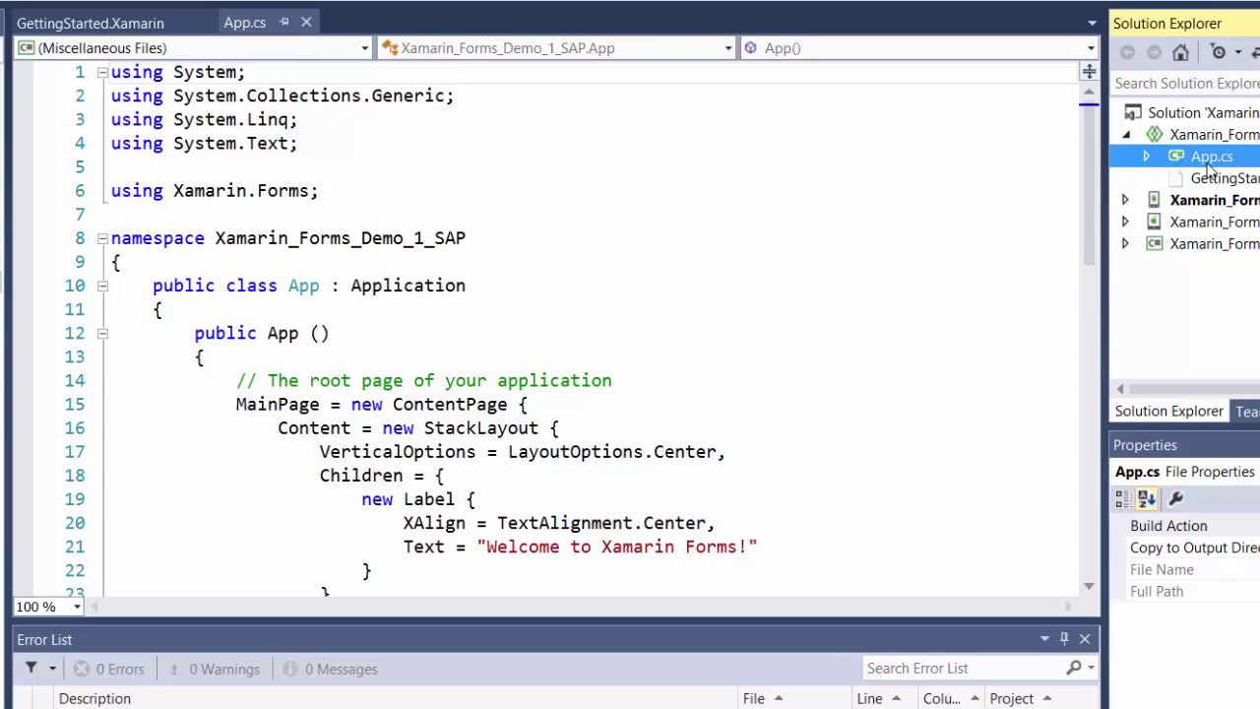
{"action": "mouse_move", "coordinate": [1080, 174]}
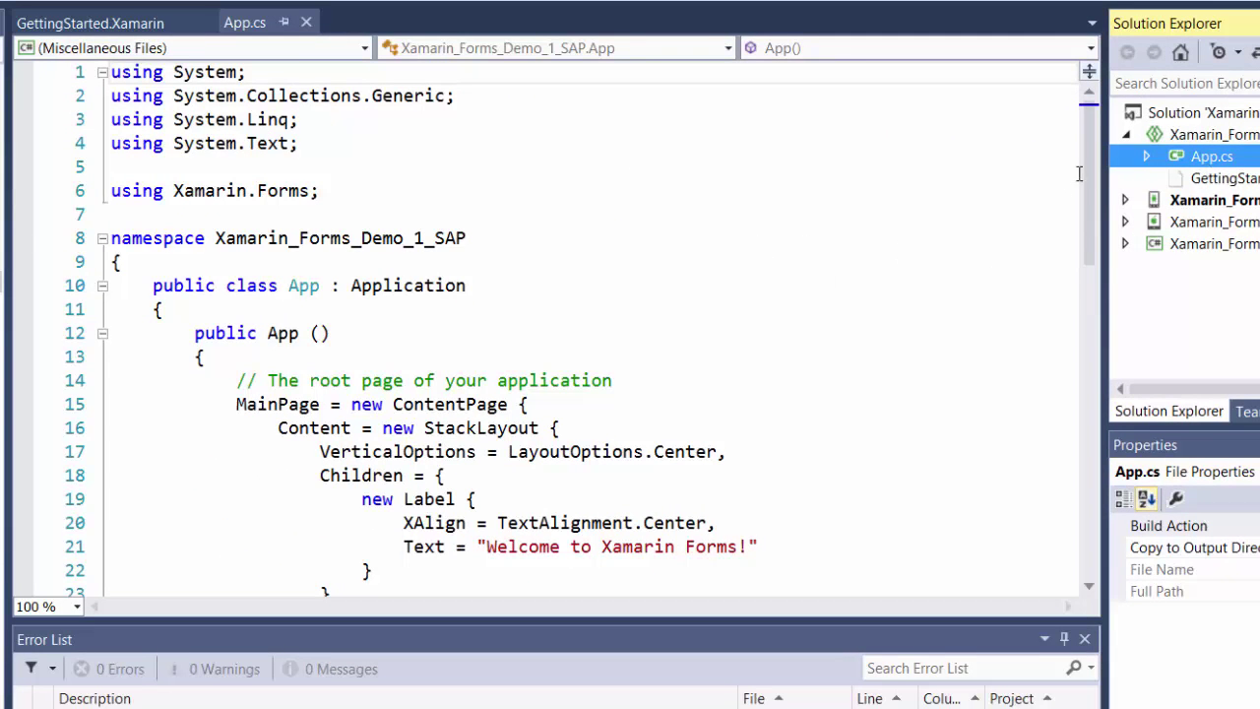
{"action": "scroll", "scroll_direction": "down", "scroll_amount": 3}
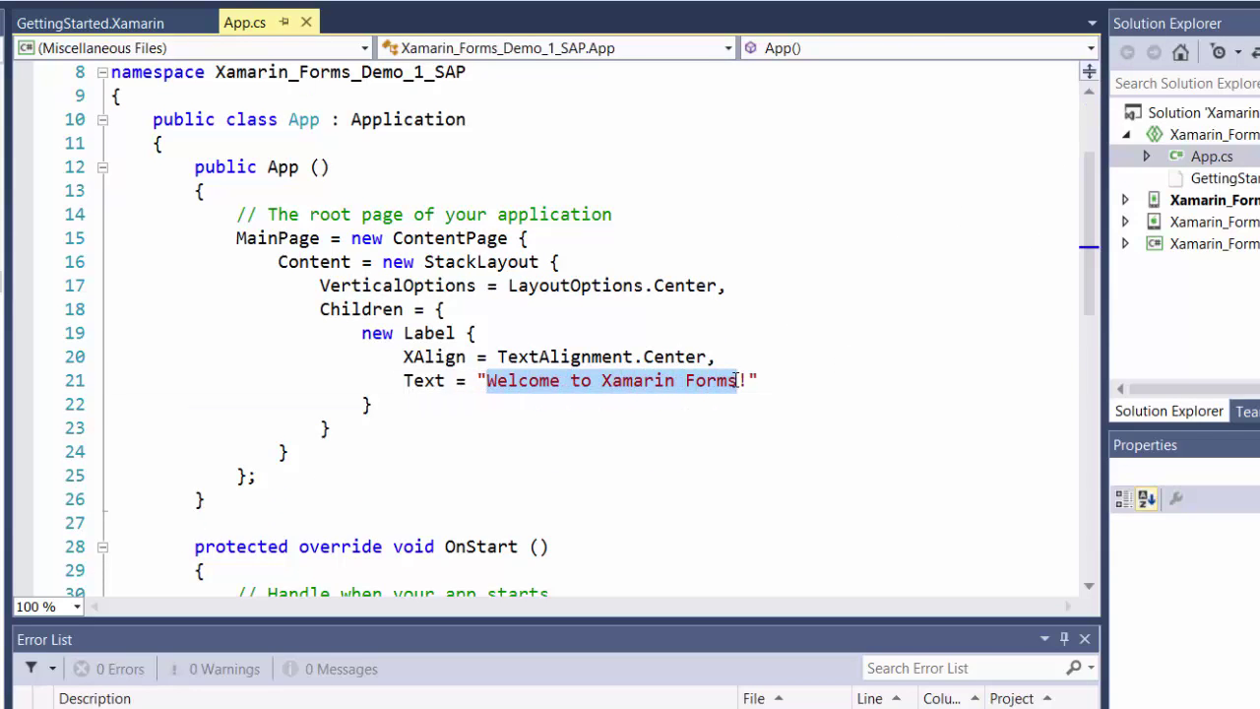
- Replace the label's Text string with 'South Mountain Community College!'
{"action": "type", "text": "South M!\""}
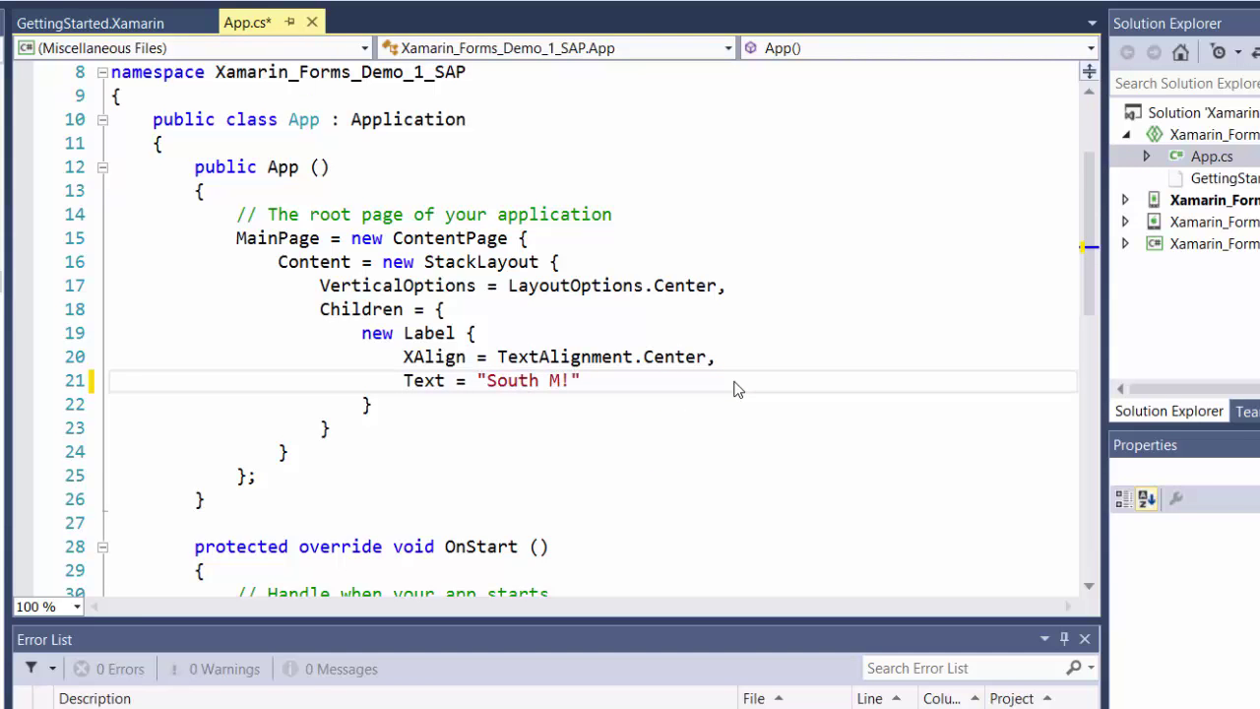
{"action": "type", "text": "ountain Community C"}
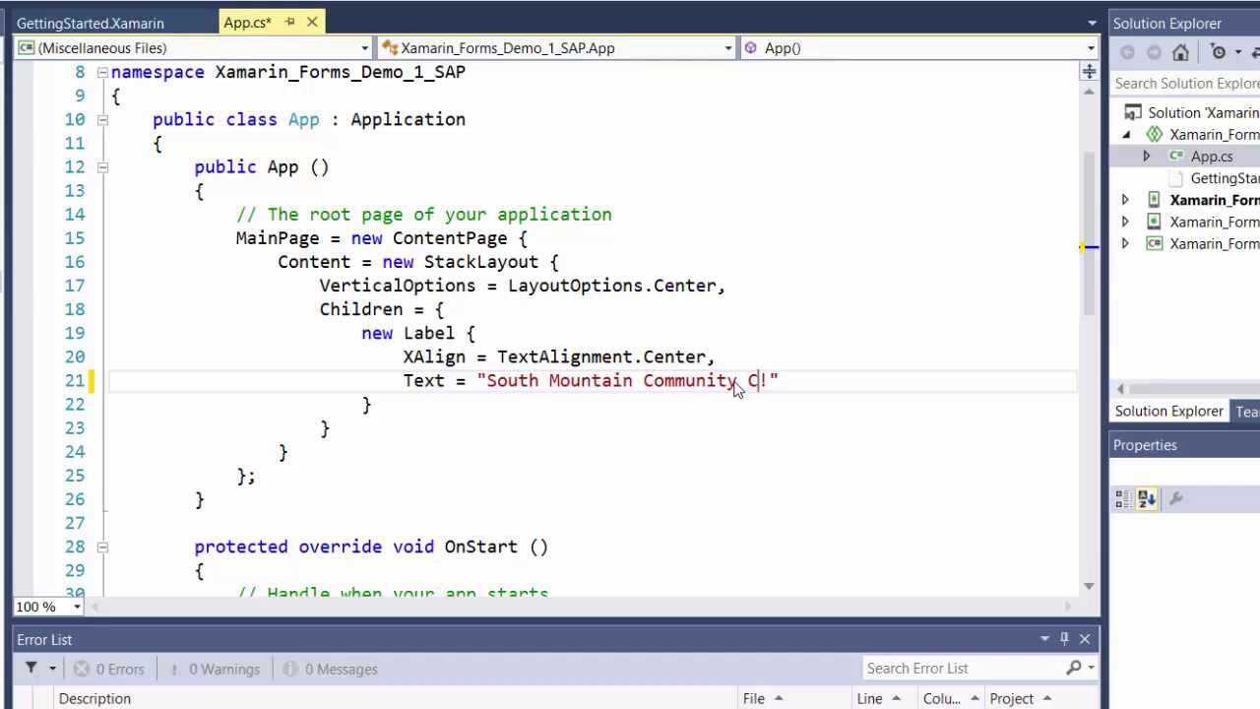
{"action": "type", "text": "ollege"}
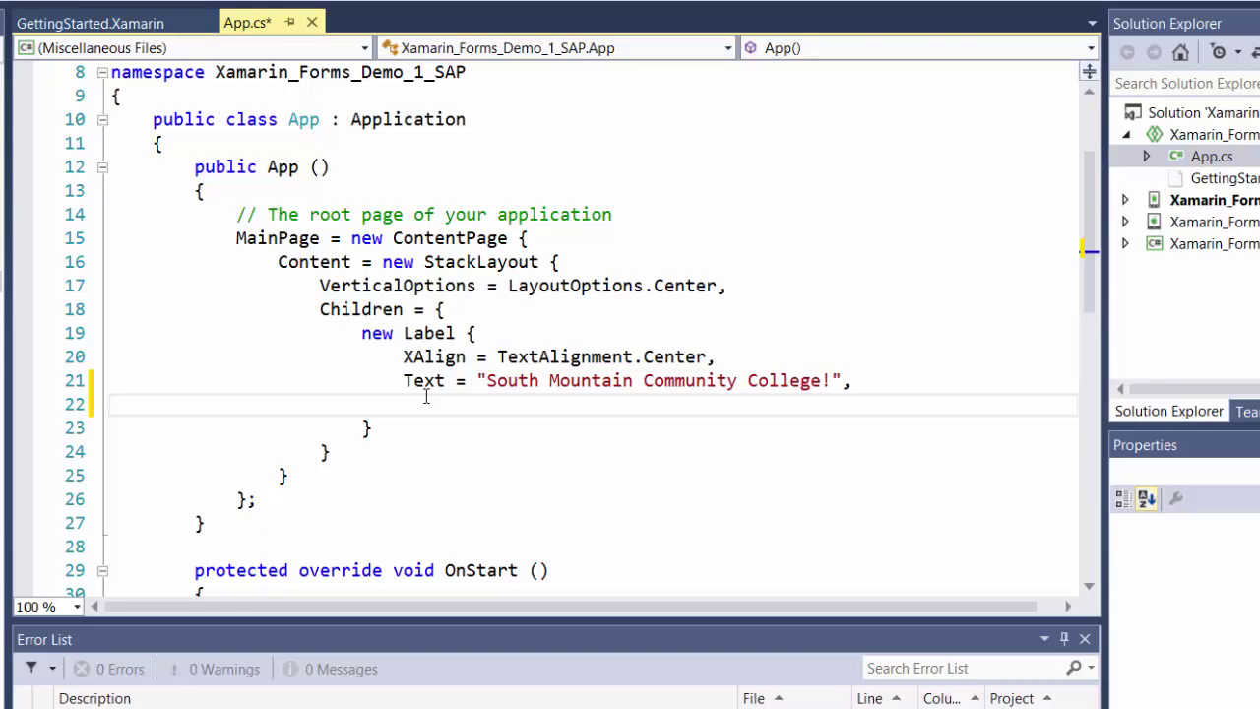
- Add FontAttributes = FontAttributes.Bold to the label
{"action": "type", "text": "FontA"}
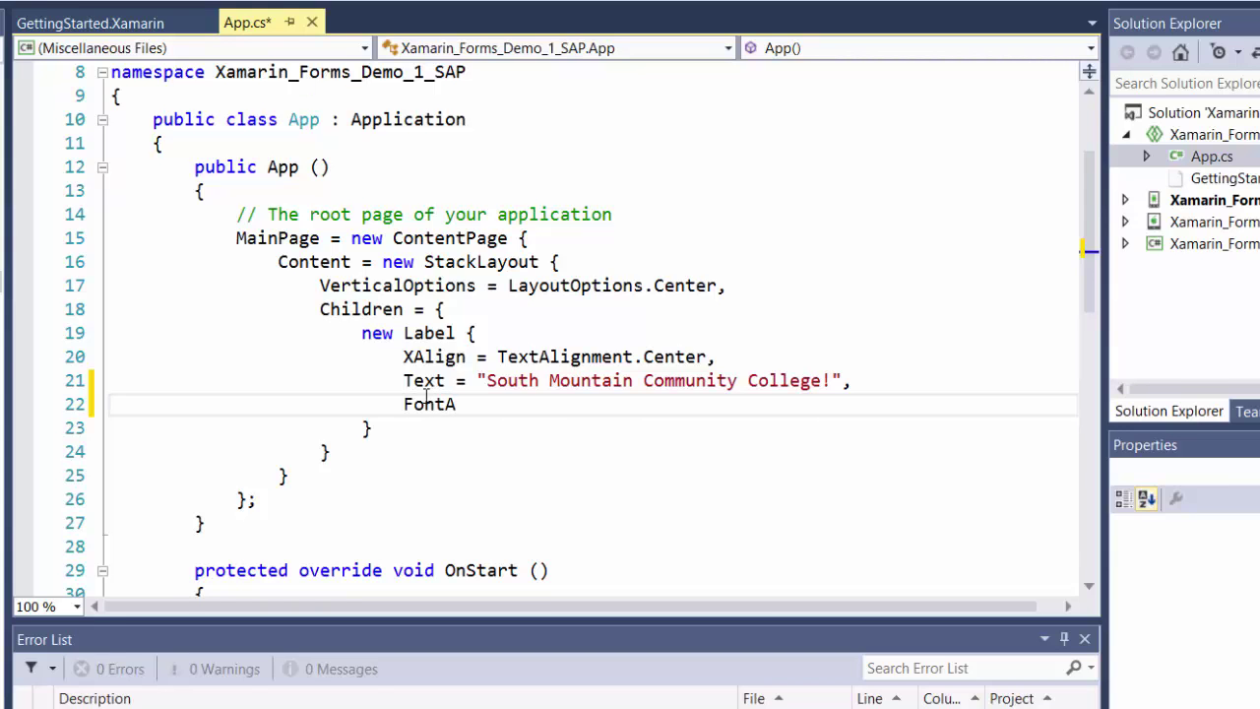
{"action": "type", "text": "ttributes"}
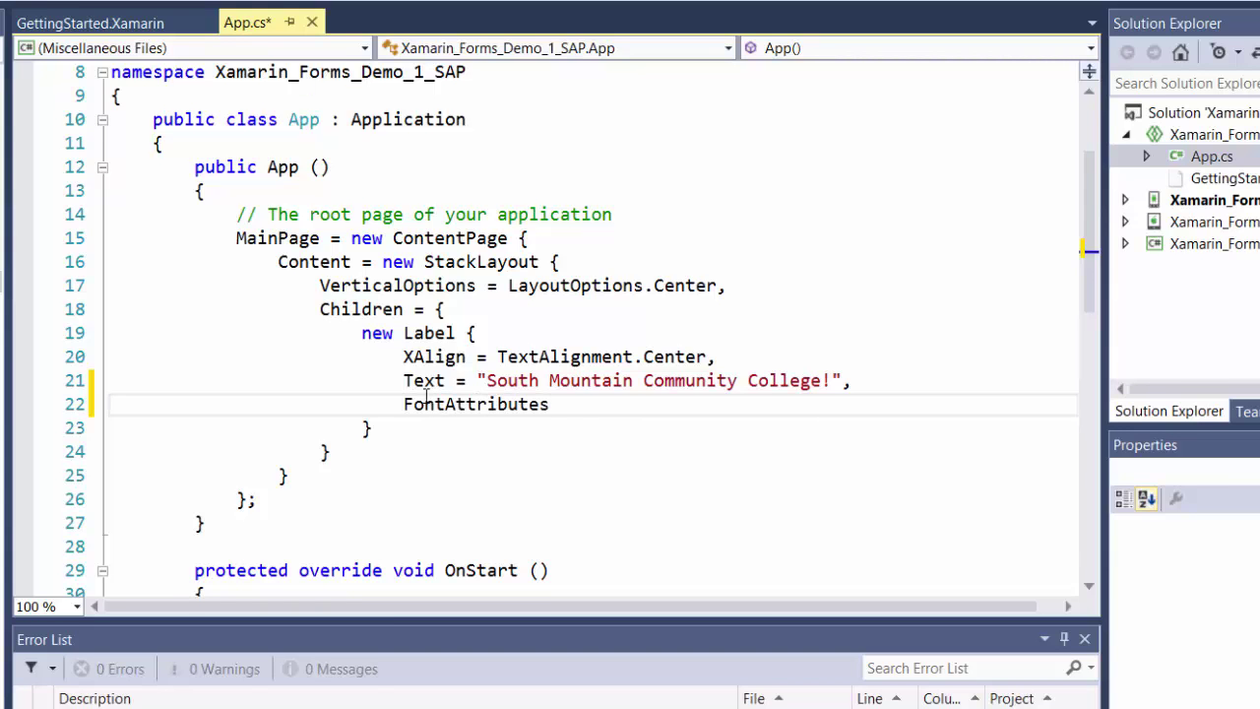
{"action": "type", "text": "= Font"}
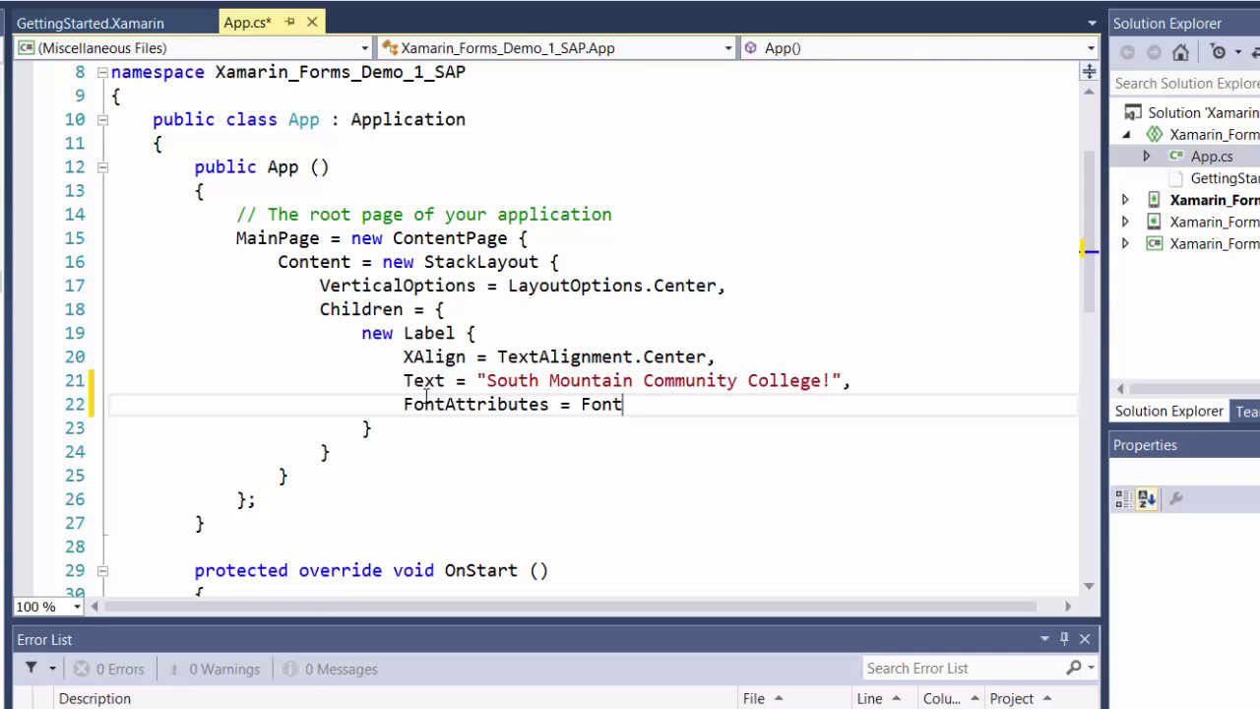
{"action": "type", "text": "Attributes"}
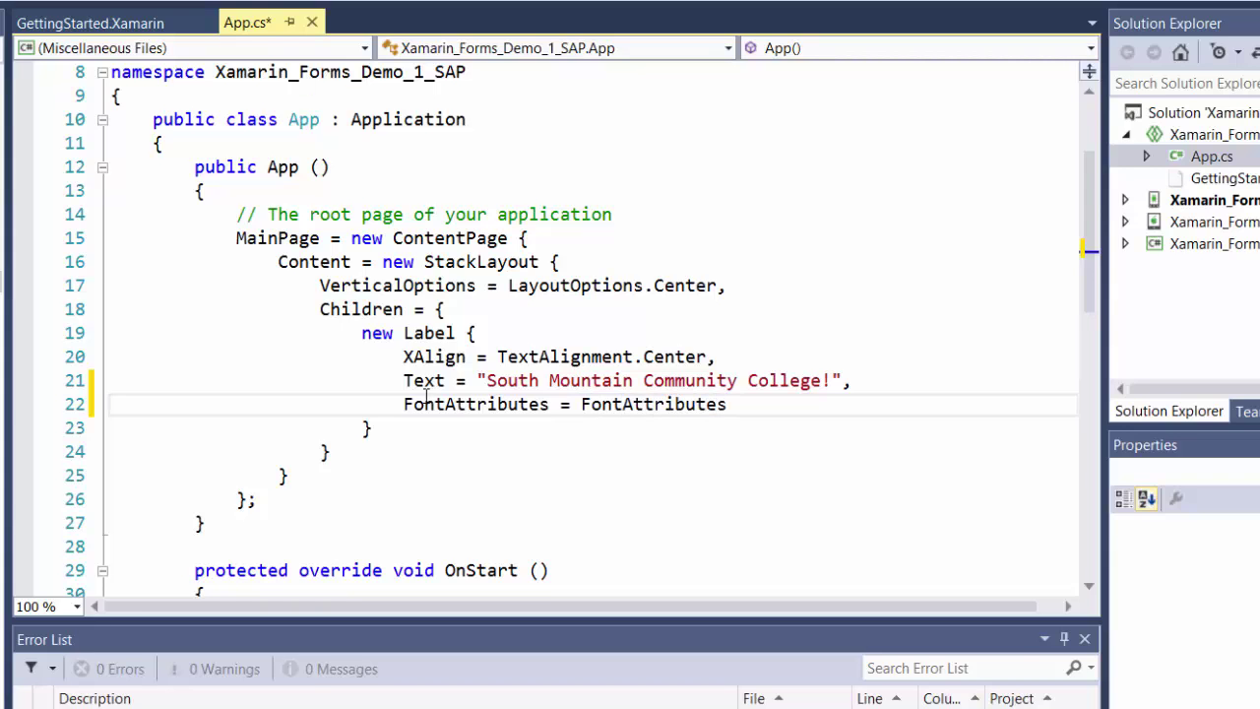
{"action": "type", "text": ".Bold,"}
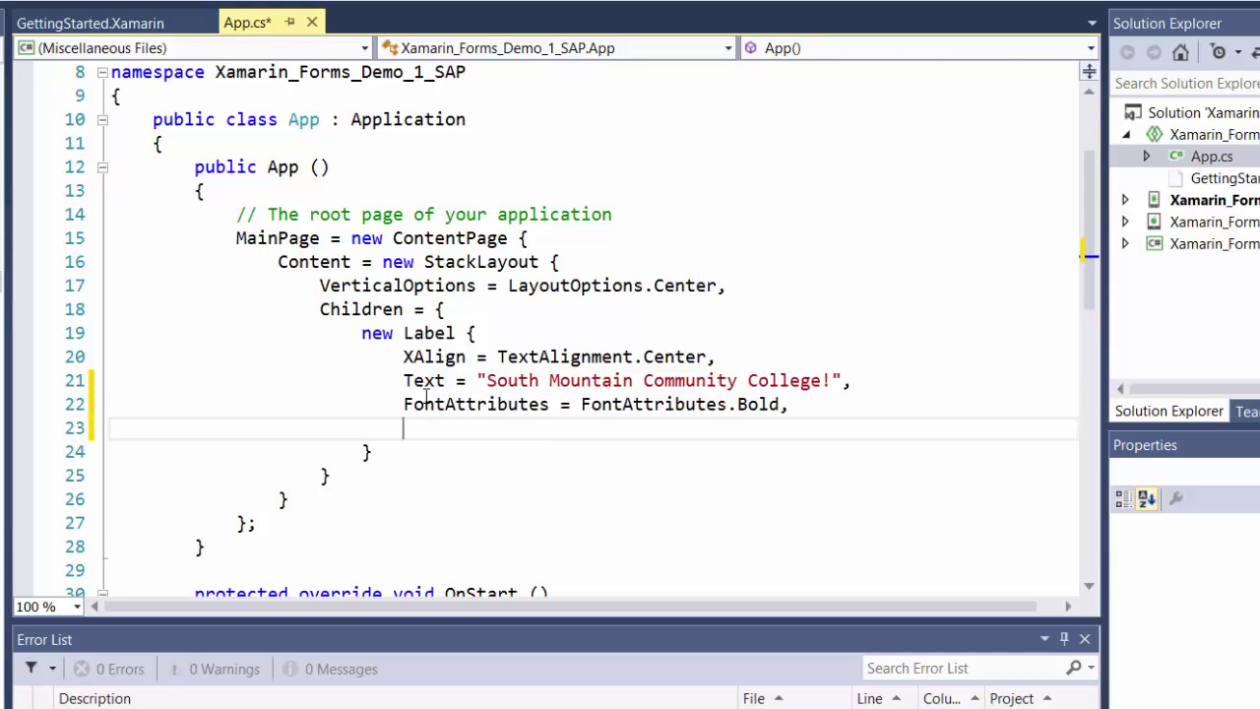
- Add FontSize = Device.GetNamedSize(NamedSize.Large, typeof(Label)) to the label
{"action": "type", "text": "FontSize ="}
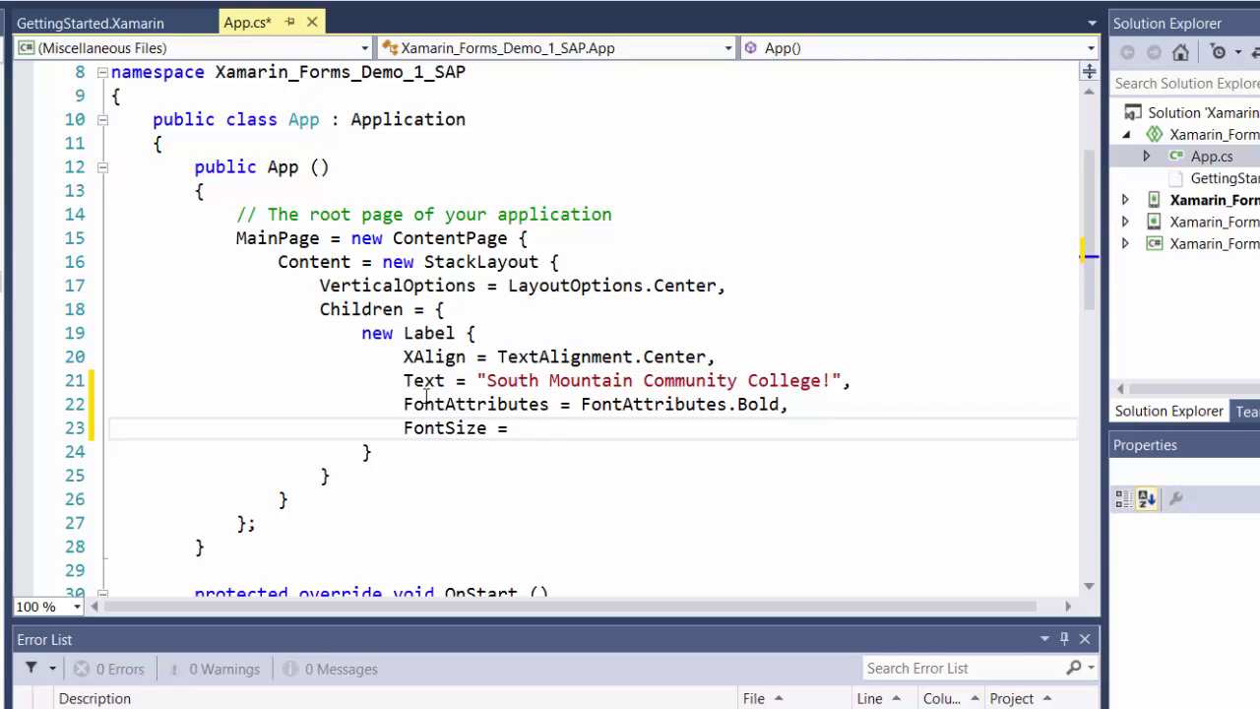
{"action": "type", "text": "Devic"}
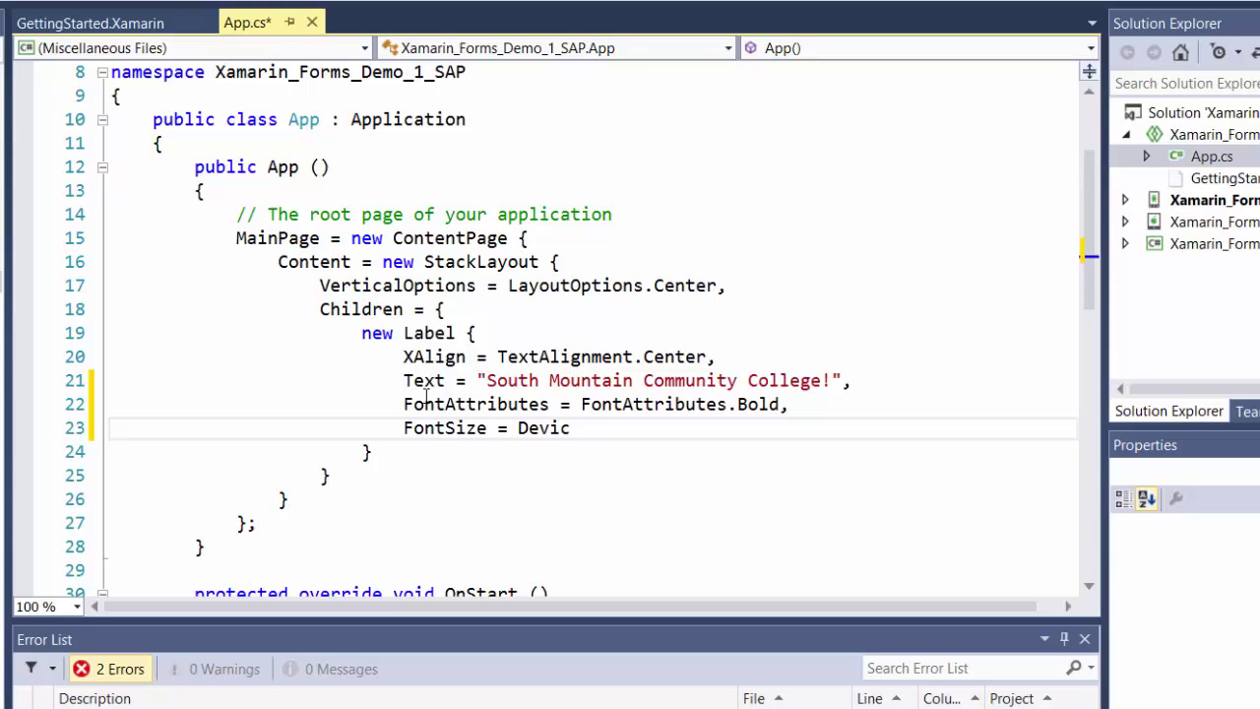
{"action": "type", "text": "e"}
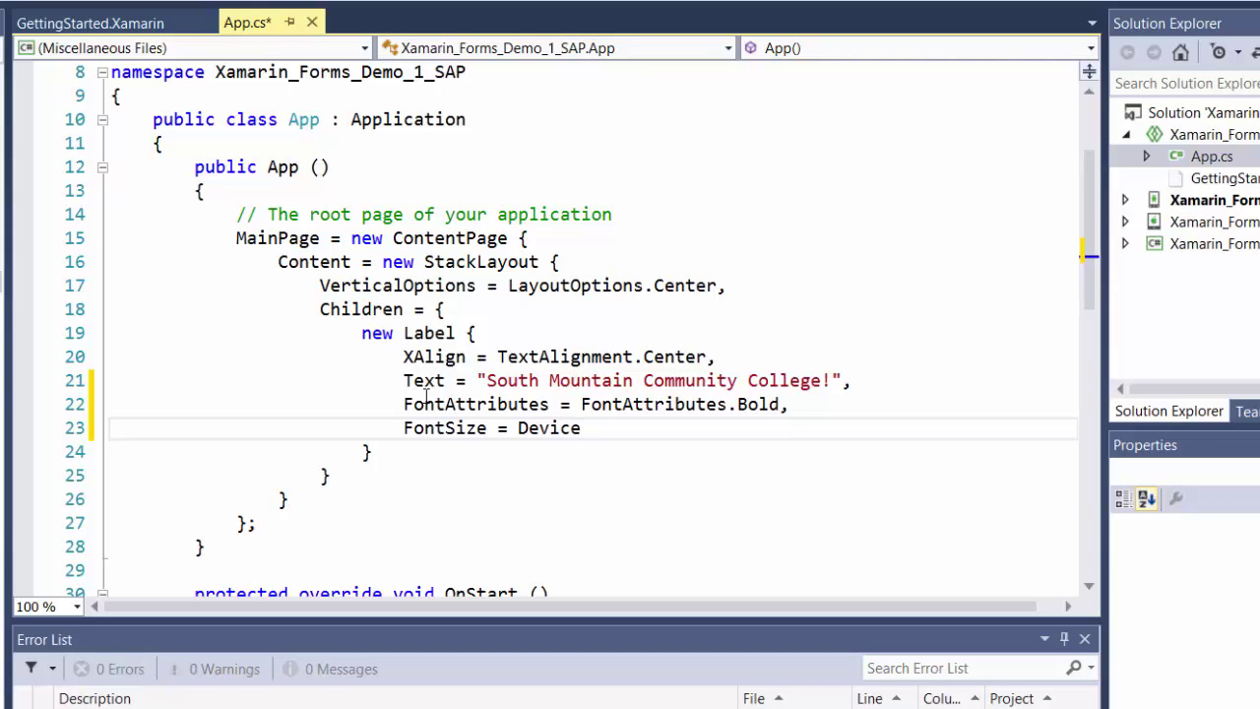
{"action": "type", "text": ".GetNamedSize"}
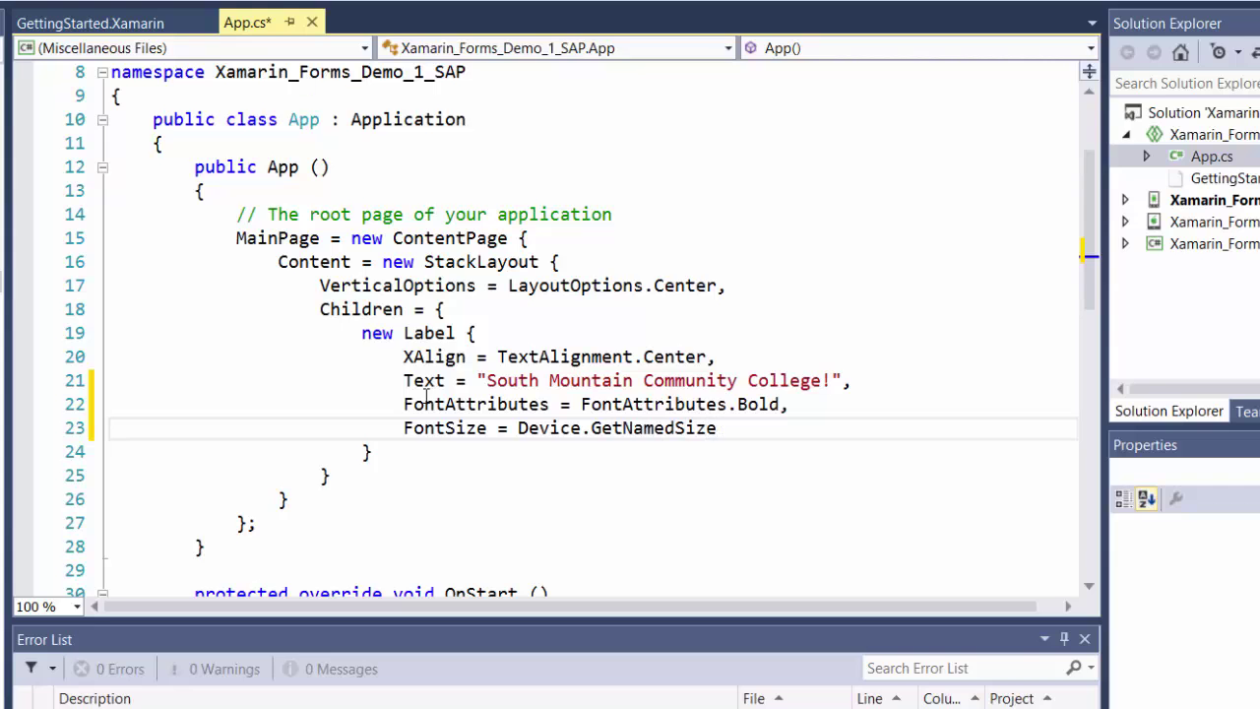
{"action": "type", "text": "(NamedSize"}
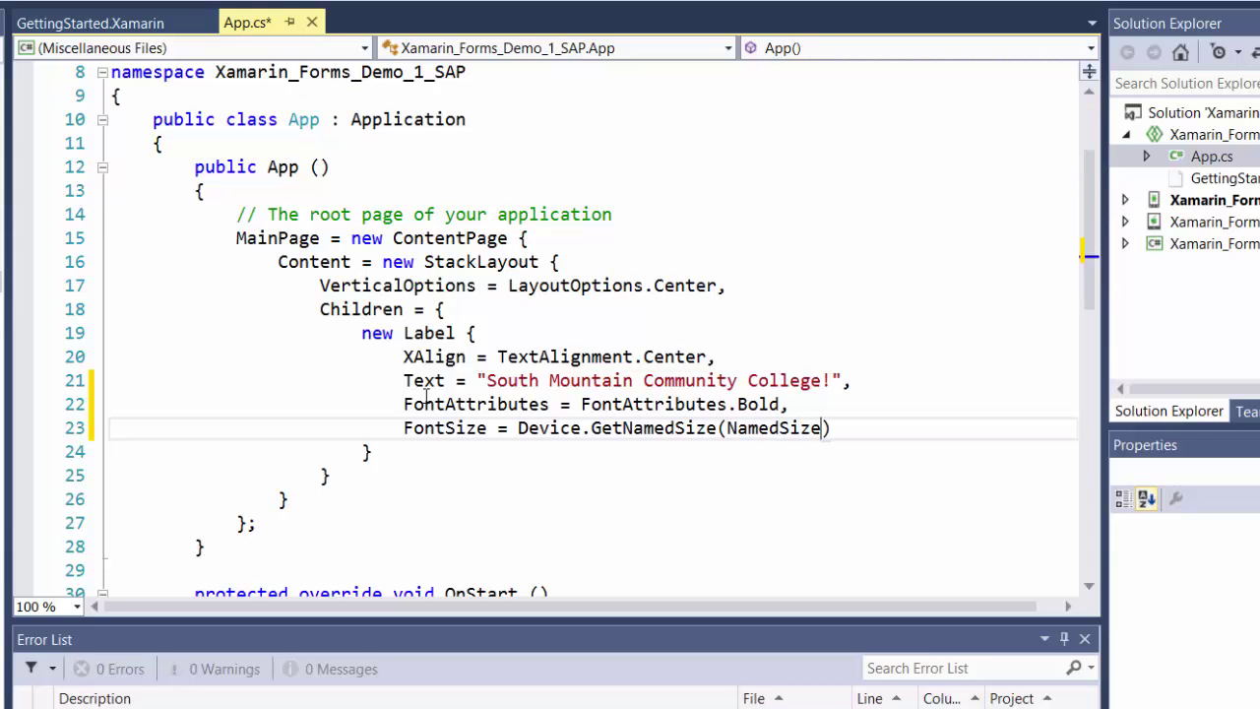
{"action": "type", "text": "."}
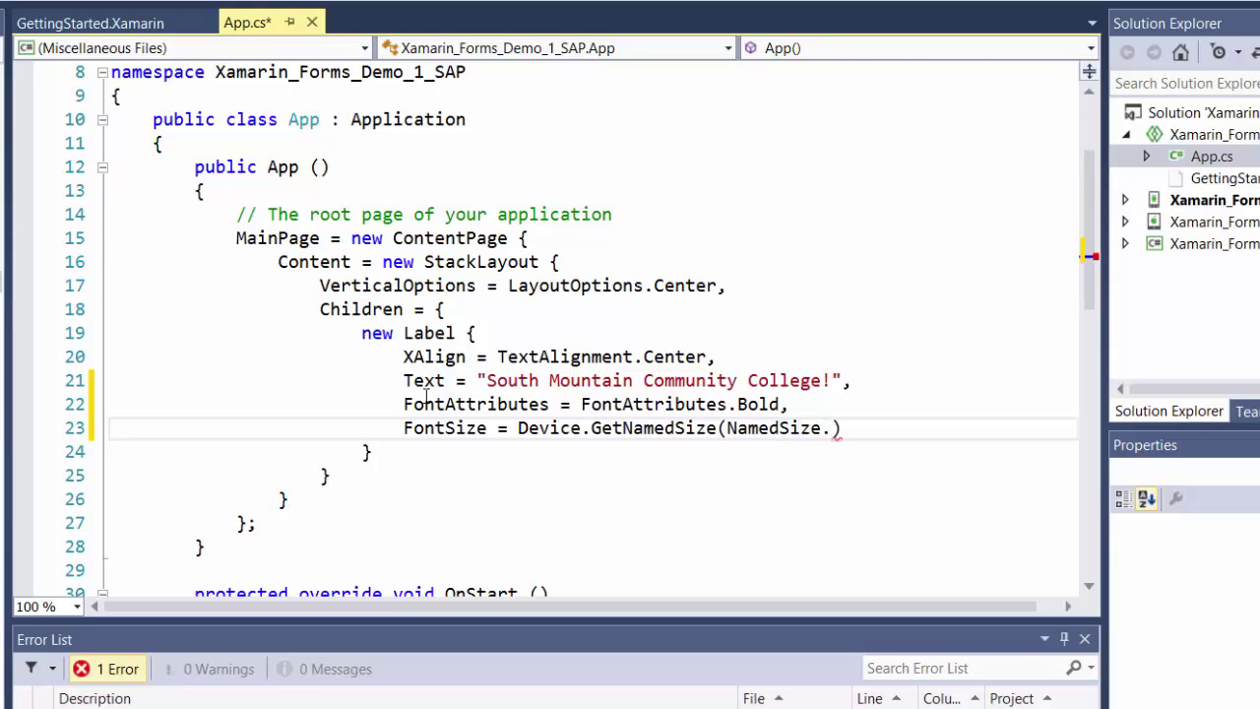
{"action": "type", "text": "La"}
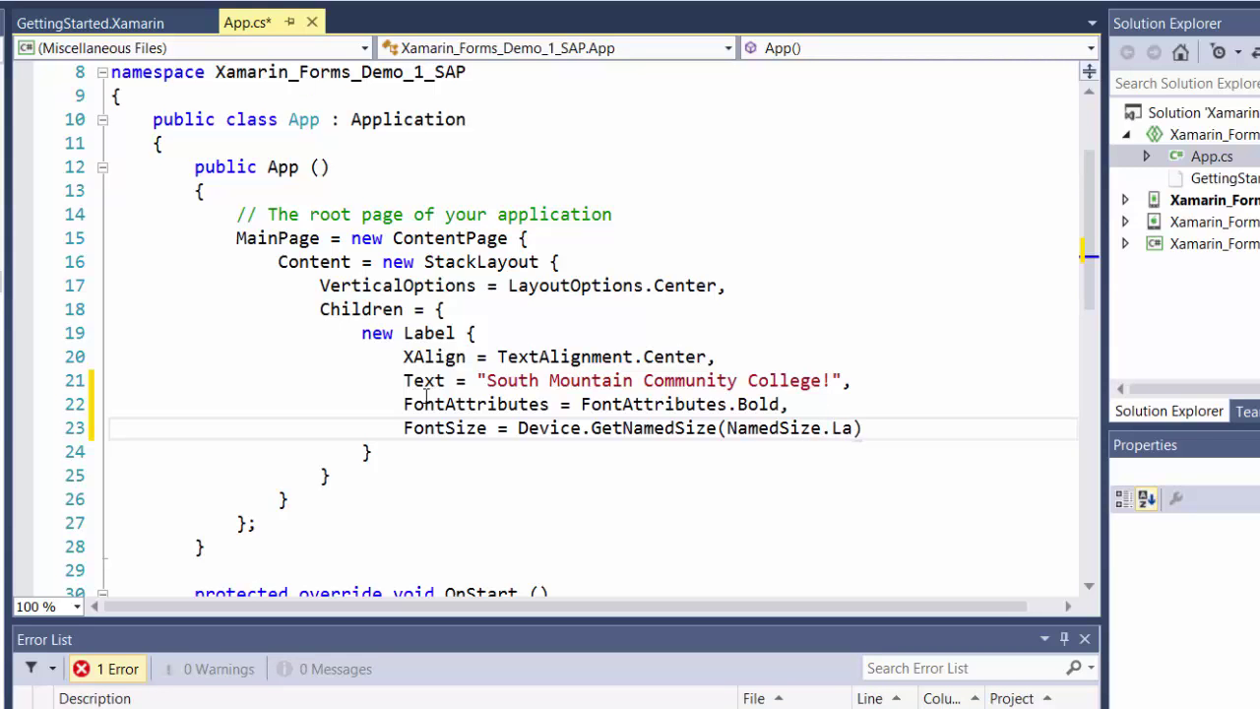
{"action": "type", "text": "rge"}
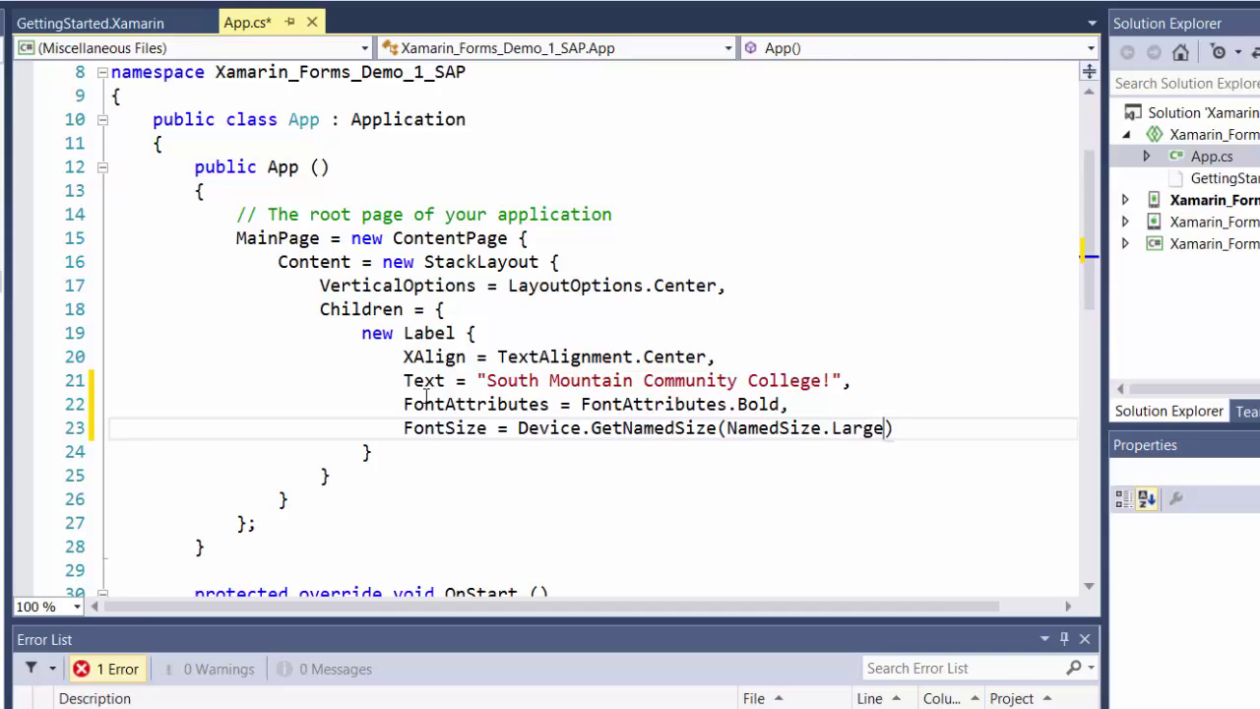
{"action": "type", "text": ", typeOf"}
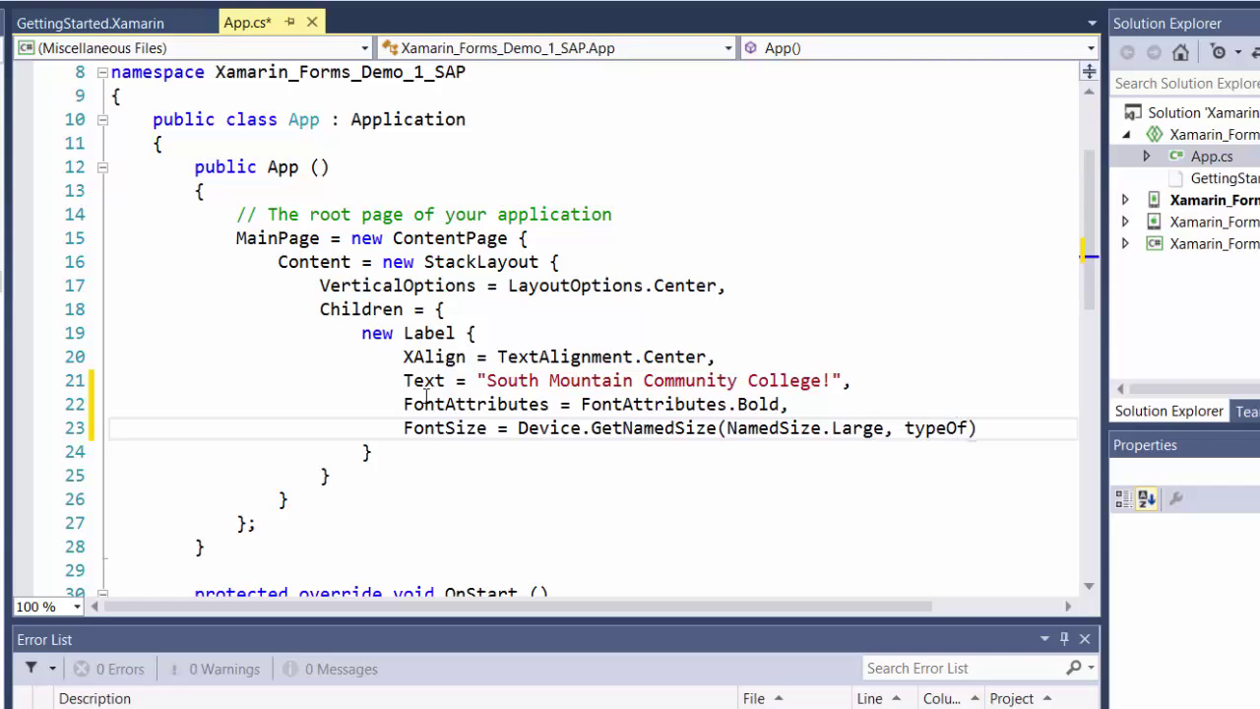
{"action": "type", "text": ")"}
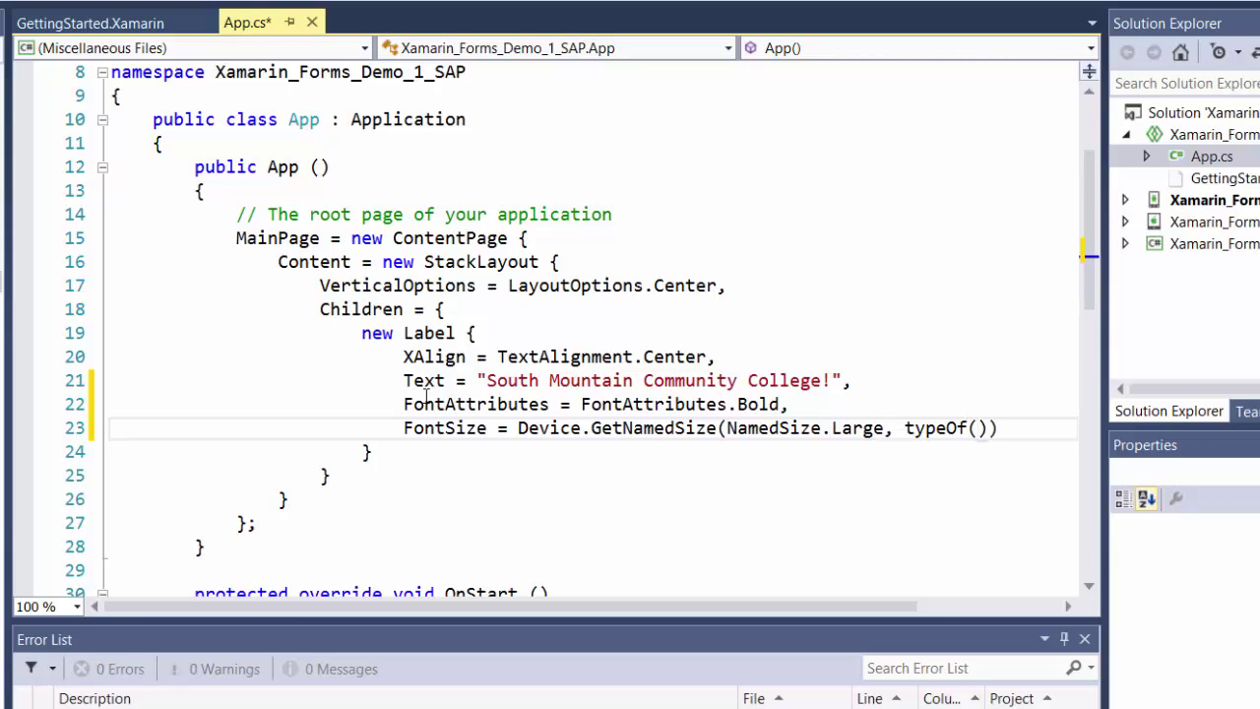
{"action": "type", "text": "Lable"}
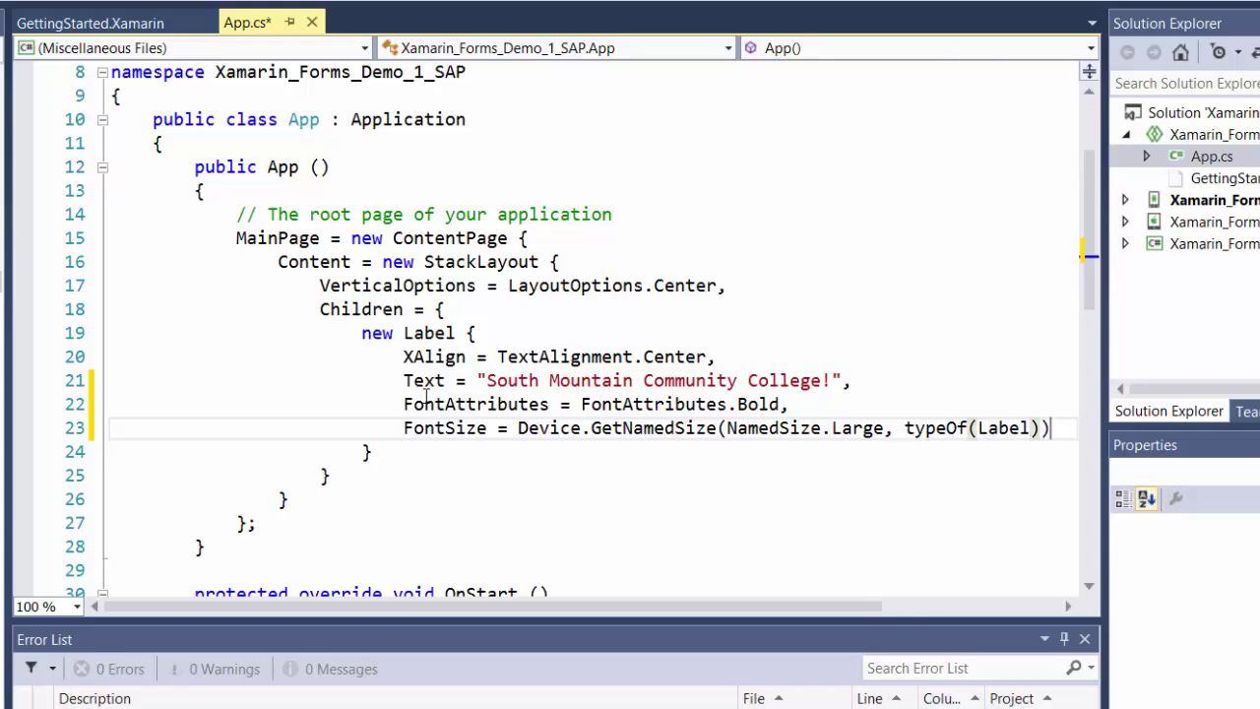
- Add BackgroundColor = Color.Blue to the label, fixing the miscapitalized Color
{"action": "key", "text": "enter"}
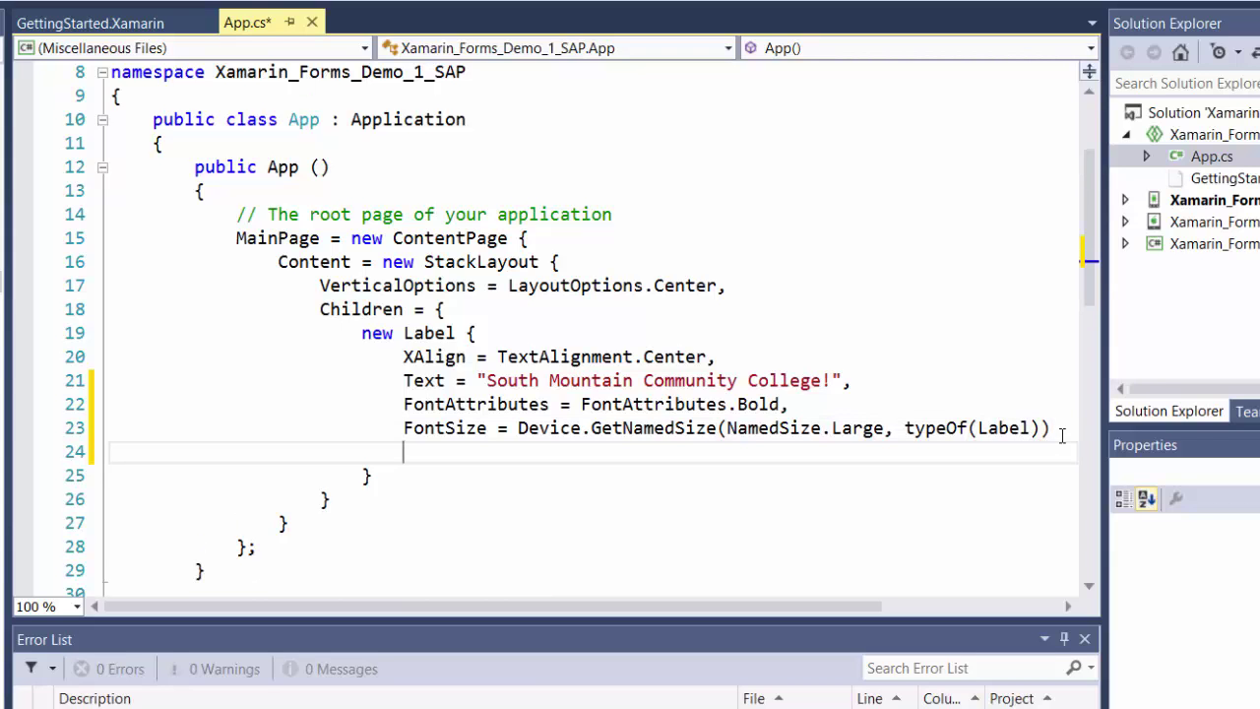
{"action": "type", "text": "Backg"}
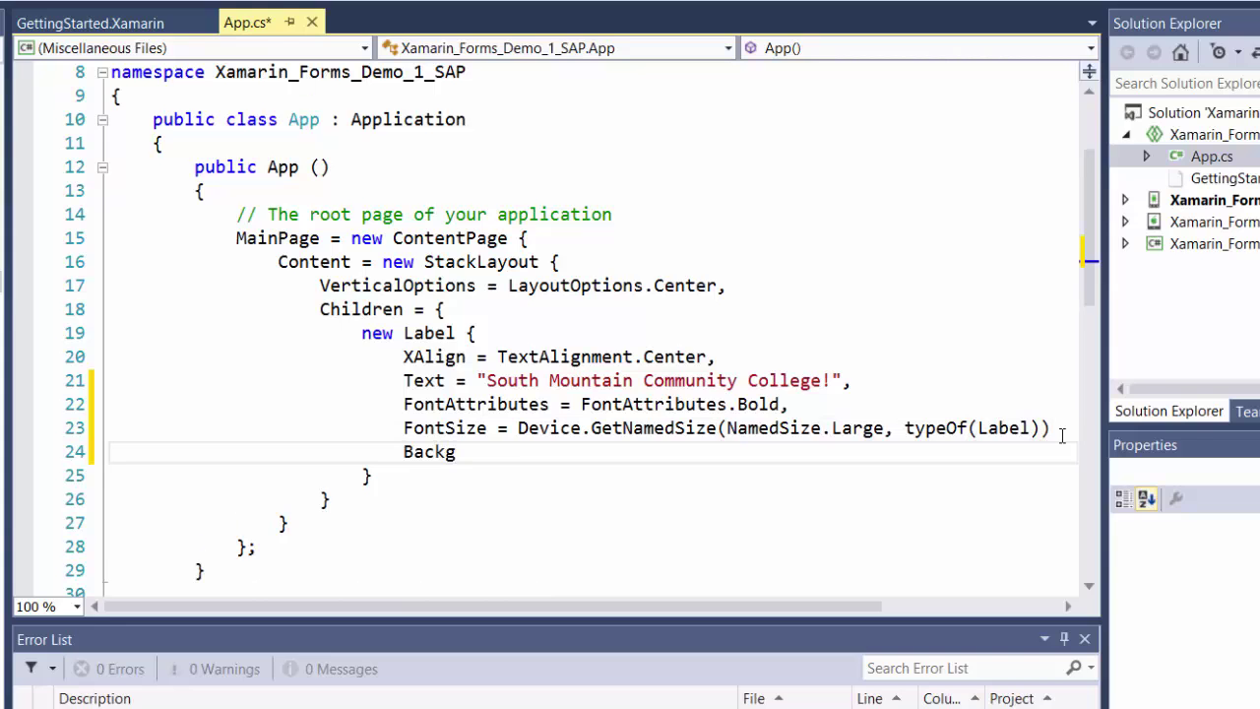
{"action": "type", "text": "roundColor"}
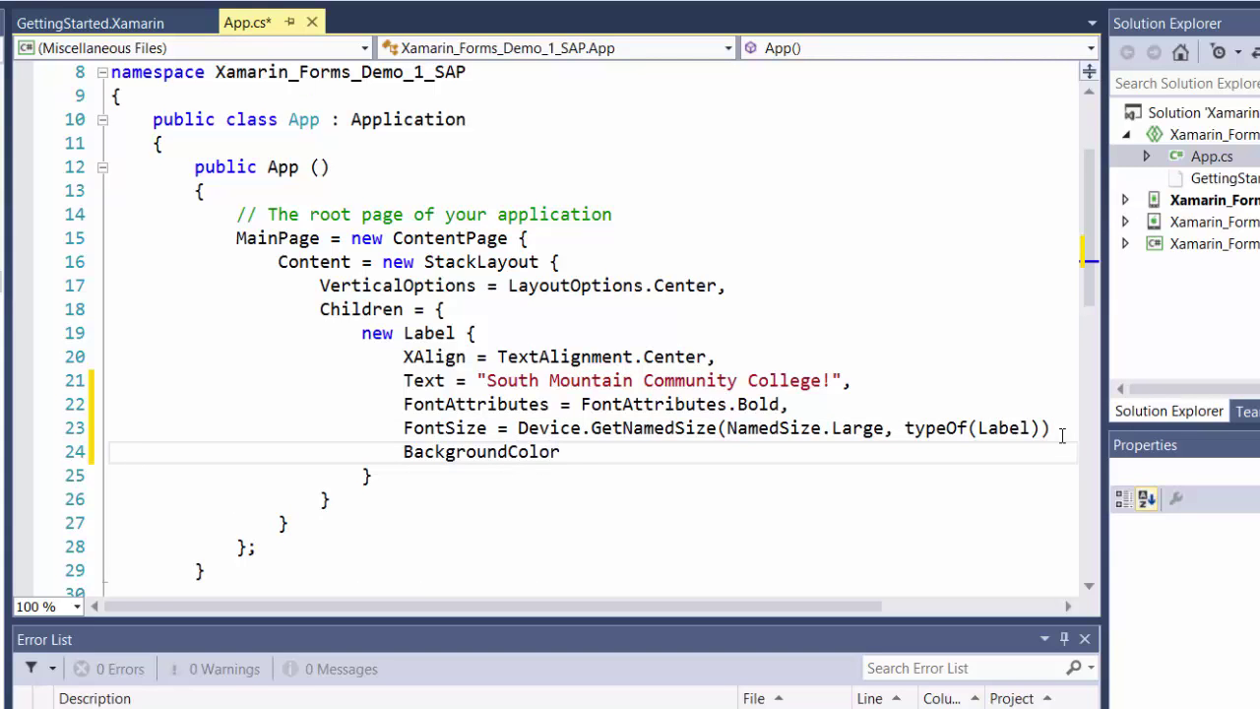
{"action": "type", "text": "="}
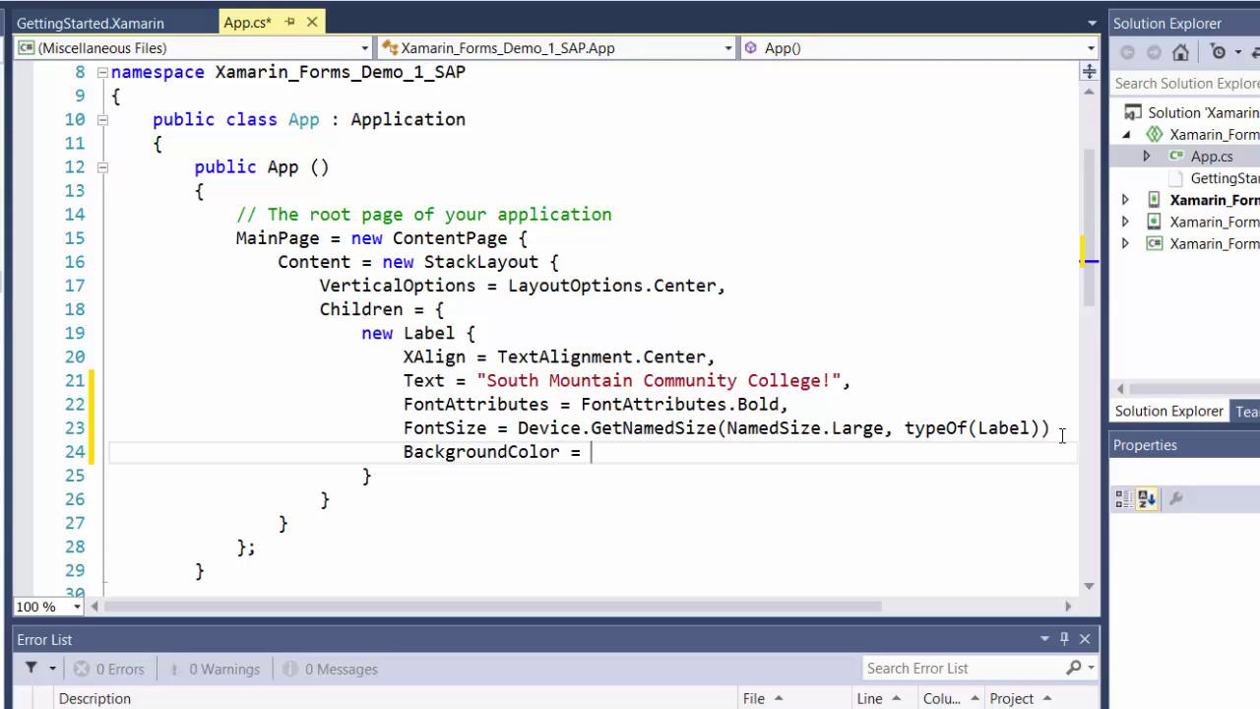
{"action": "type", "text": "COlor"}
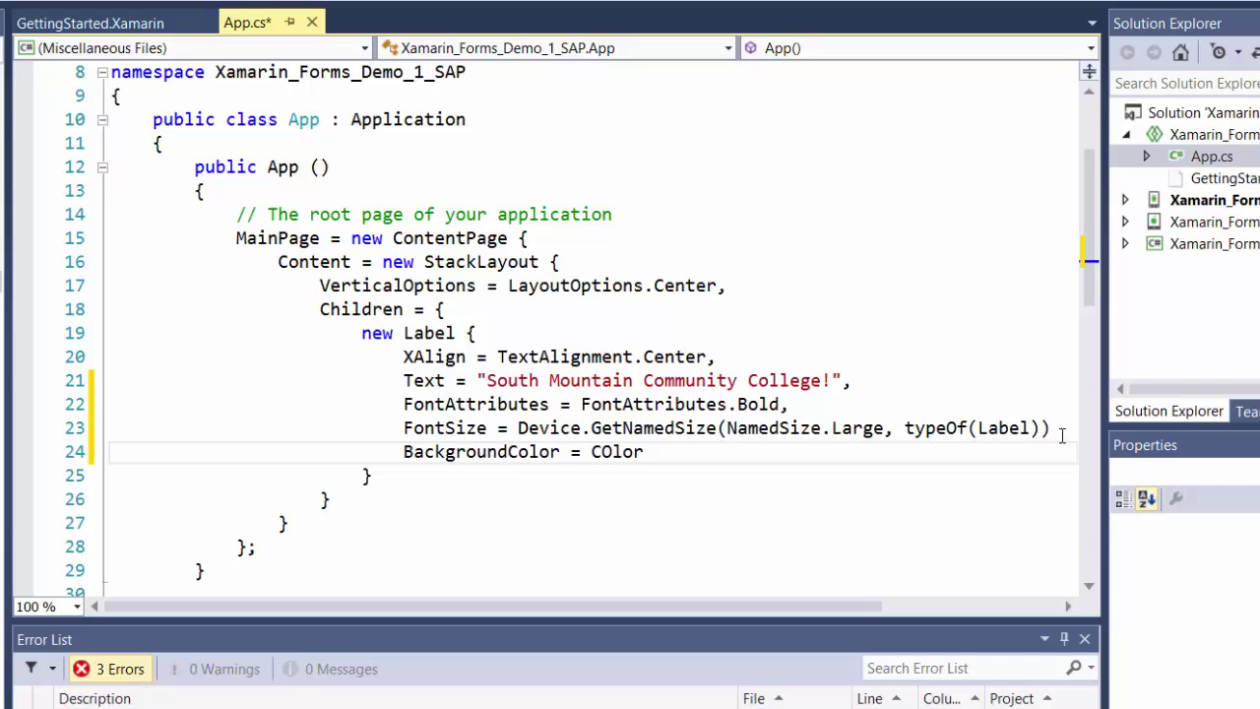
{"action": "type", "text": "."}
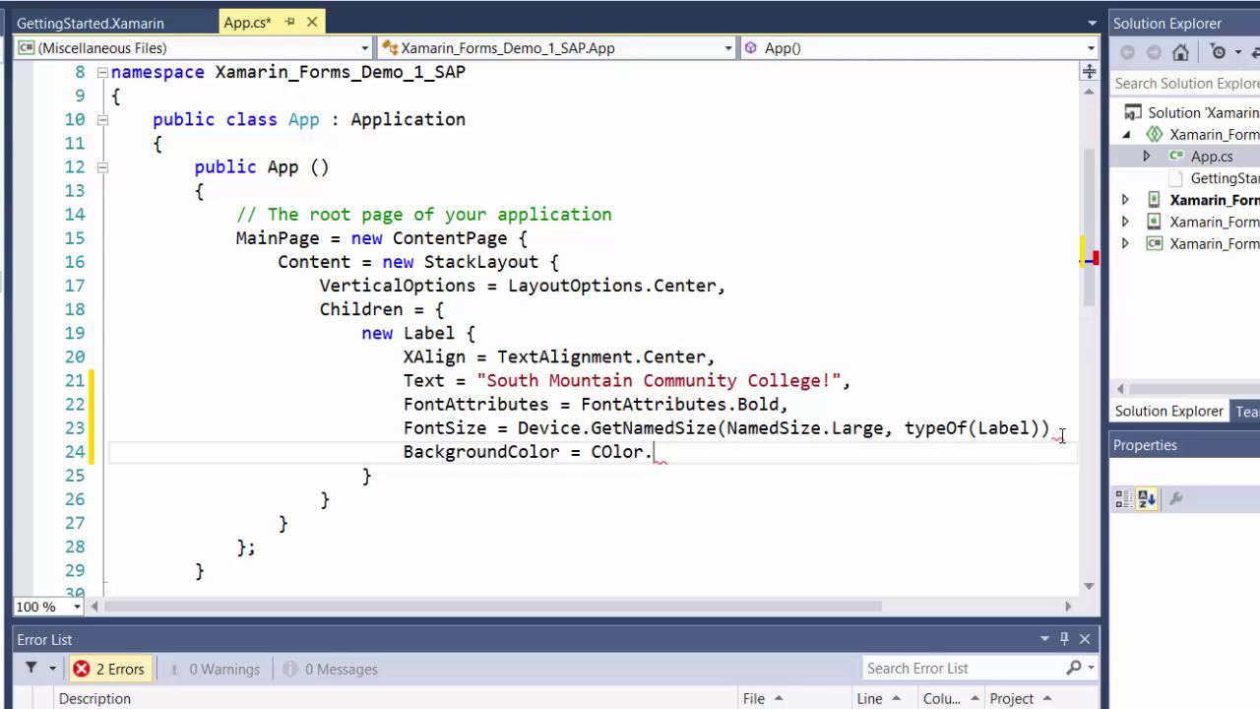
{"action": "type", "text": "Blue"}
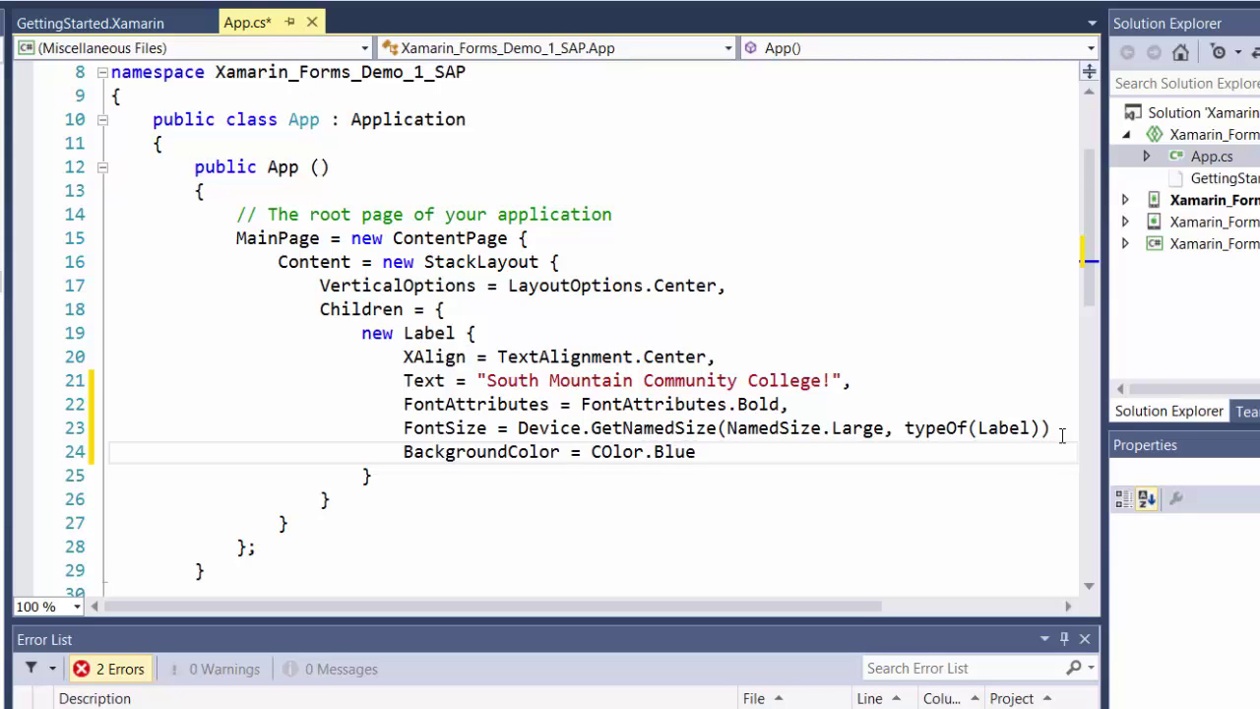
{"action": "key", "text": "BackSpace"}
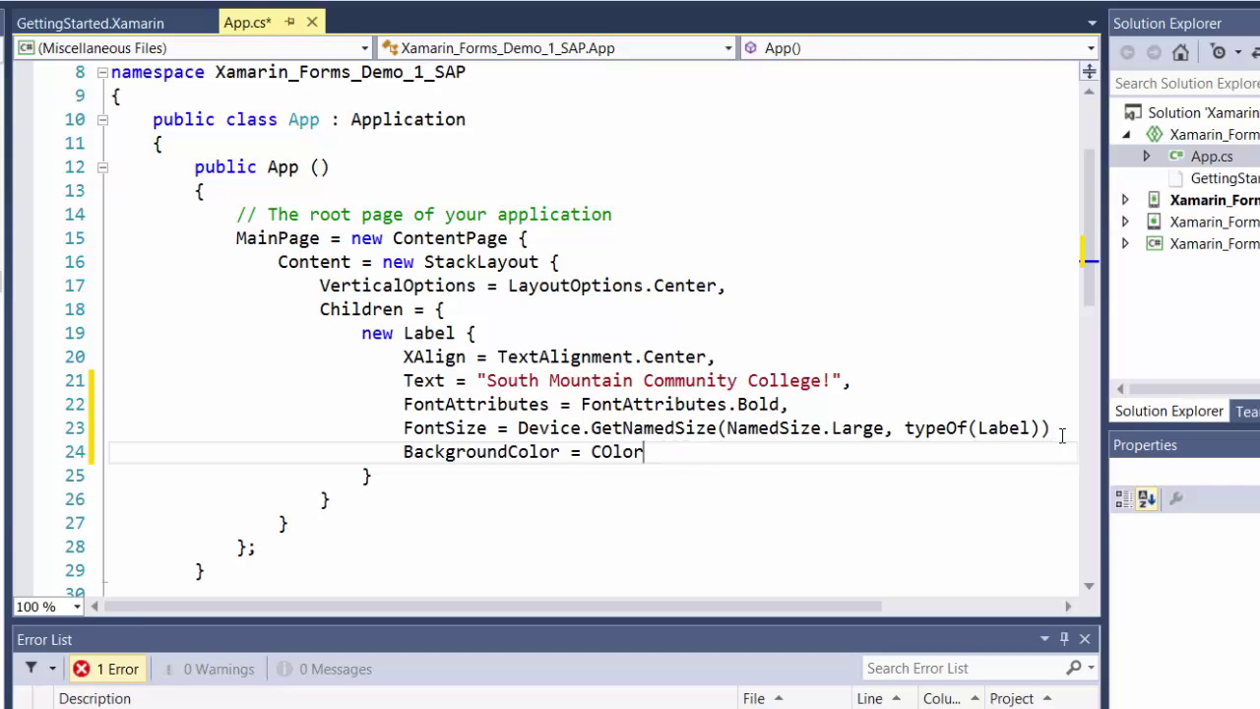
{"action": "type", "text": "Color."}
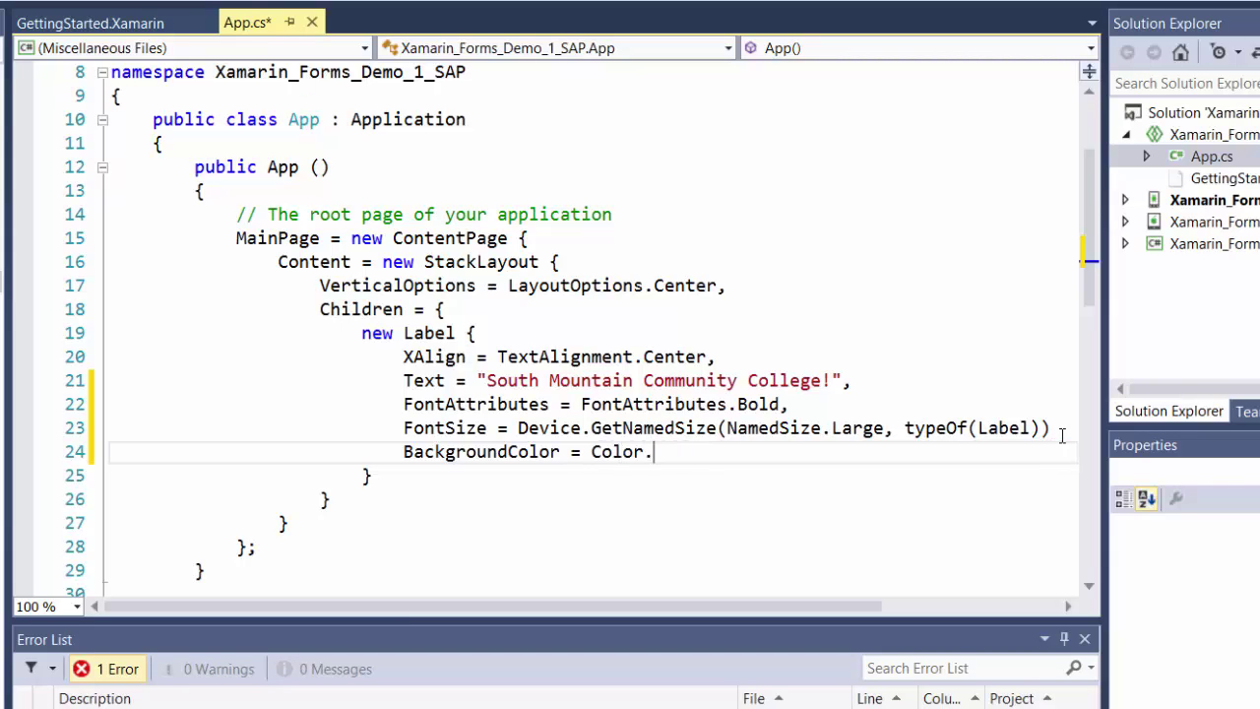
{"action": "type", "text": "Blue"}
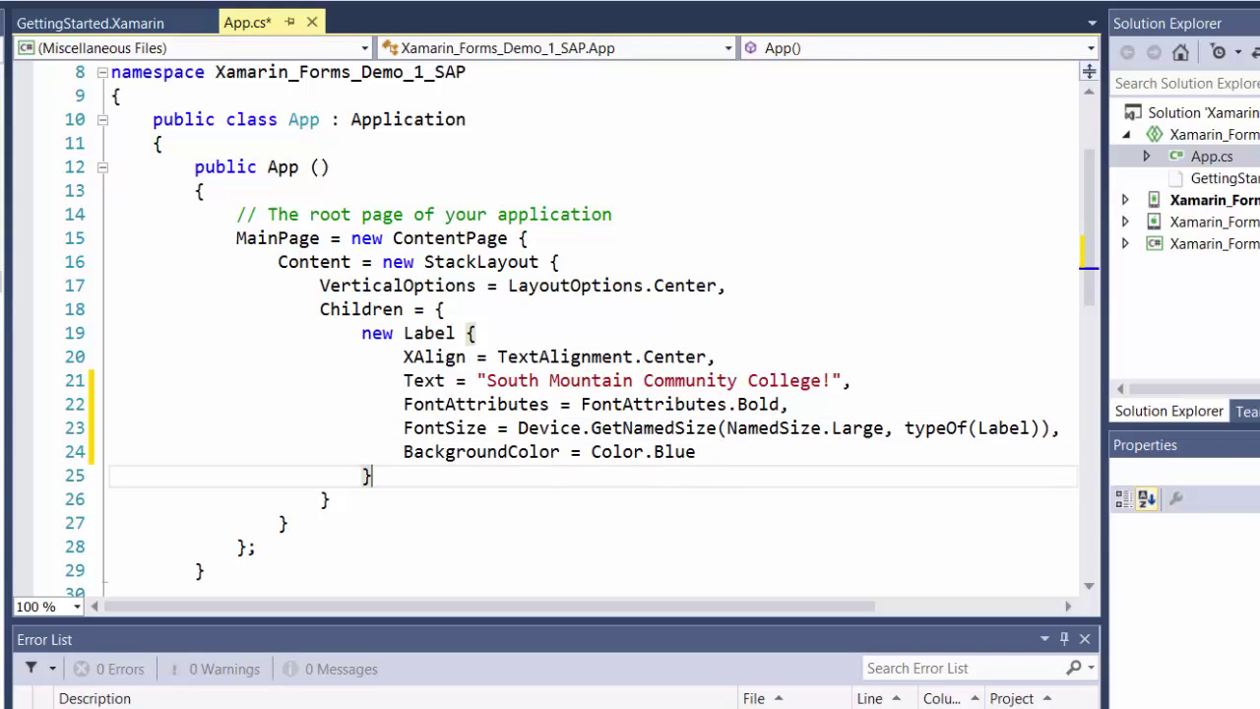
- Expand the Droid project and review MainActivity.cs's OnCreate calling LoadApplication
{"action": "right_click", "coordinate": [1213, 201]}
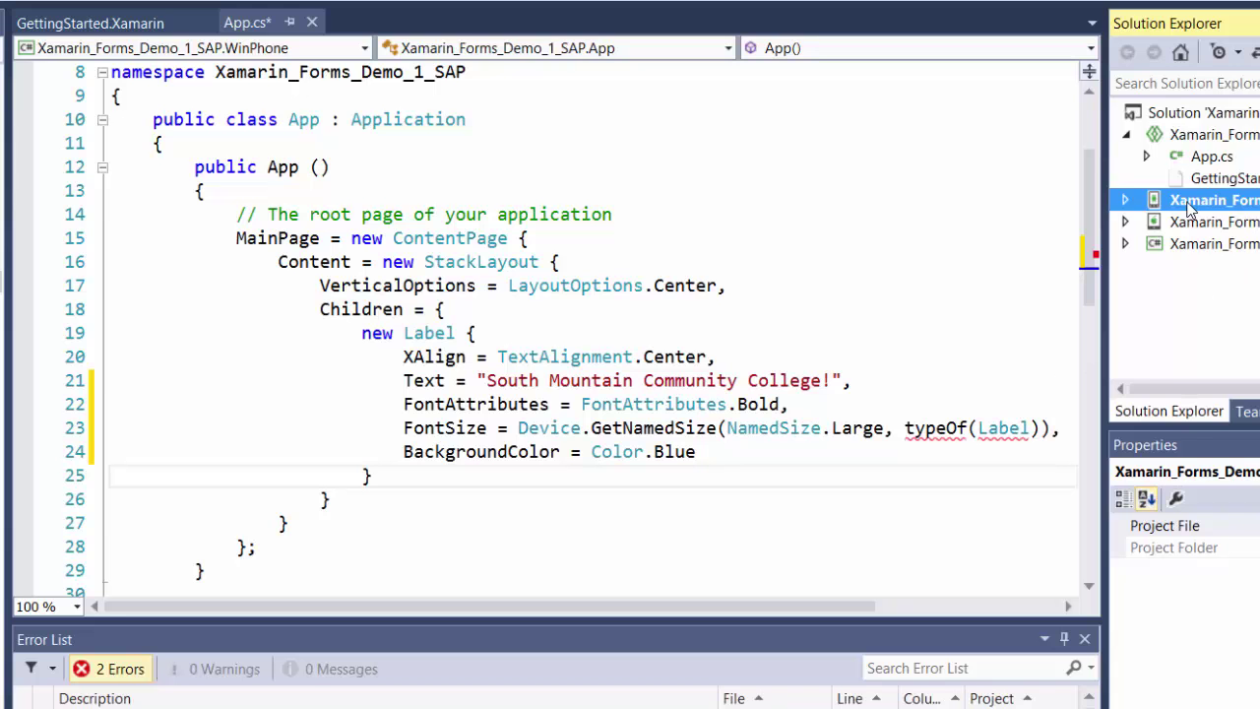
{"action": "left_click", "coordinate": [1126, 199]}
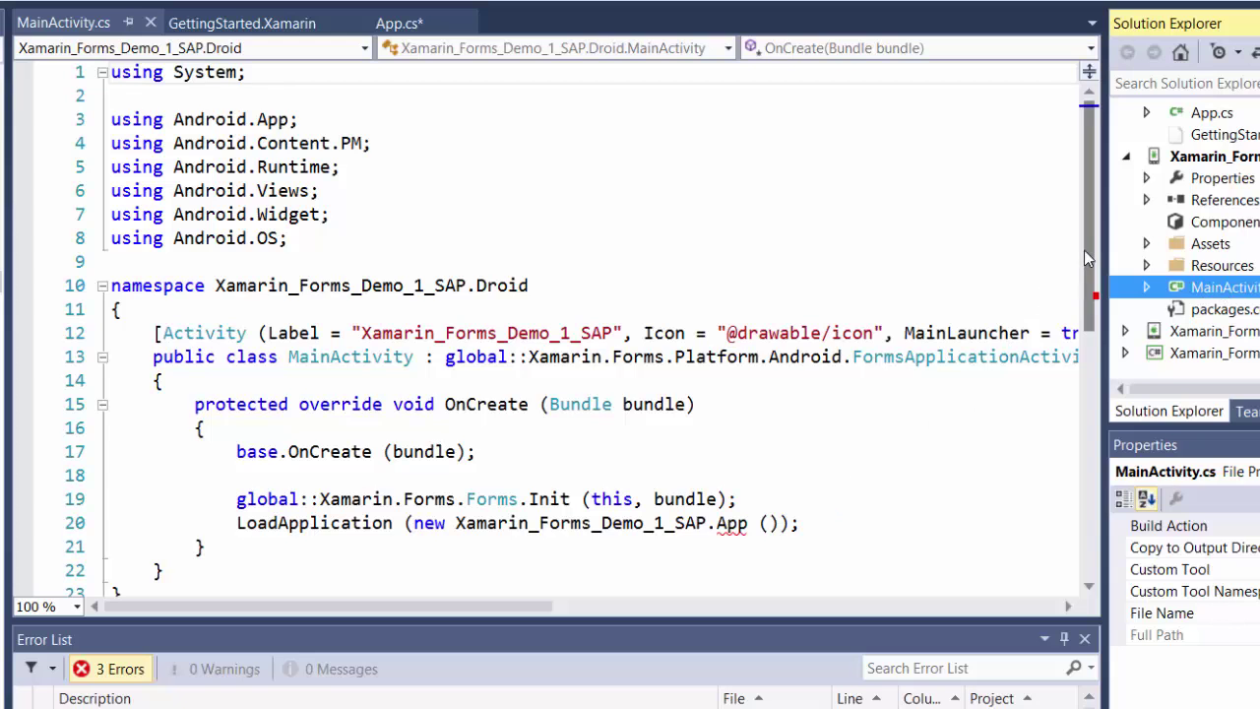
{"action": "scroll", "scroll_direction": "down", "scroll_amount": 3}
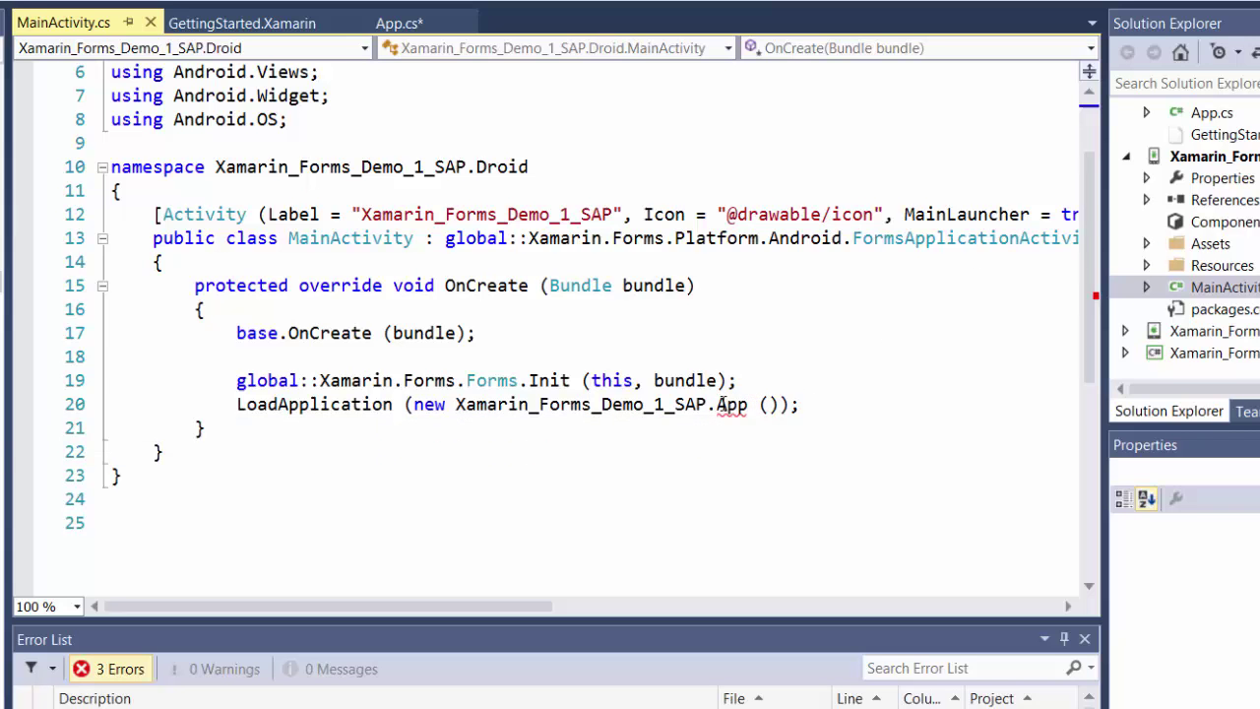
{"action": "mouse_move", "coordinate": [730, 404]}
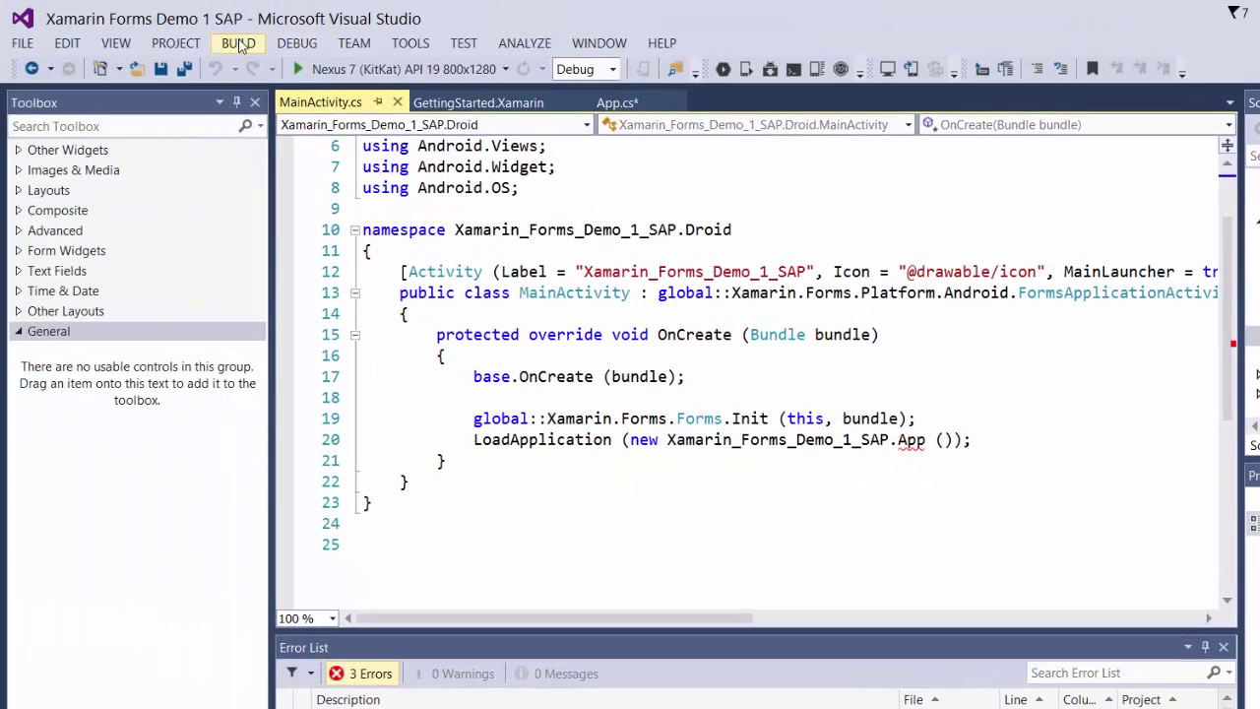
- Build the whole solution via BUILD > Build Solution to clear the error list
{"action": "left_click", "coordinate": [237, 43]}
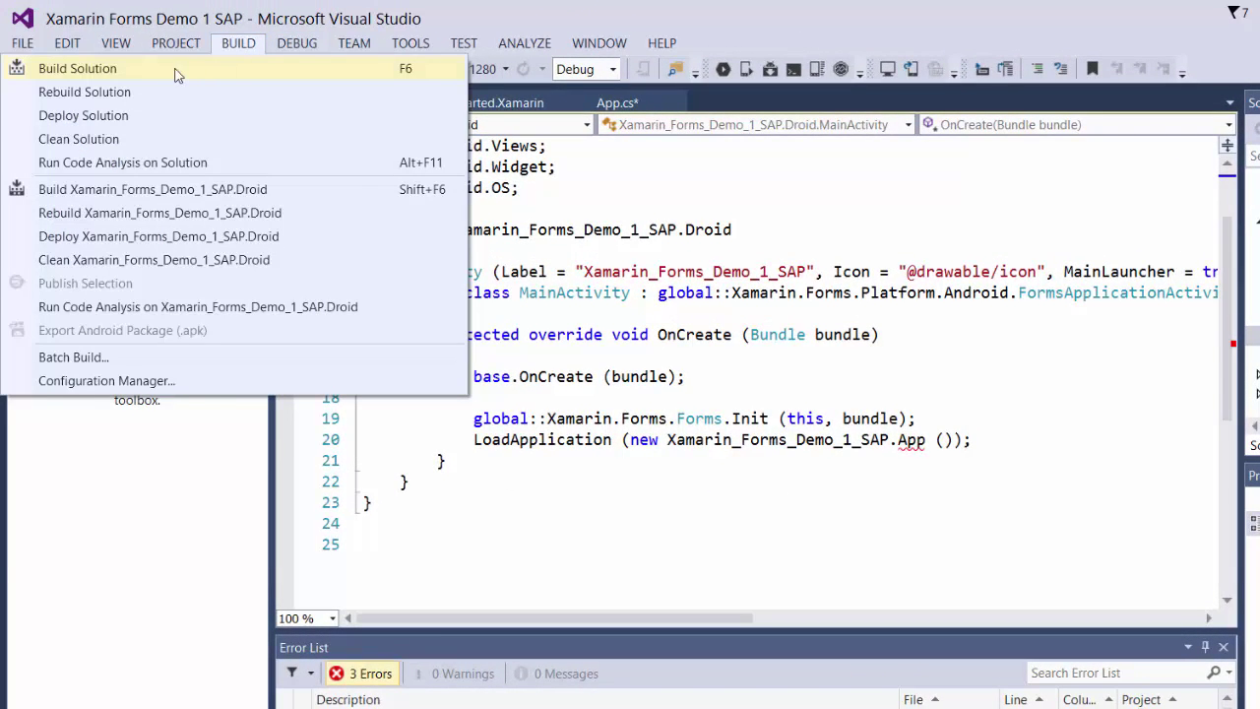
{"action": "left_click", "coordinate": [76, 67]}
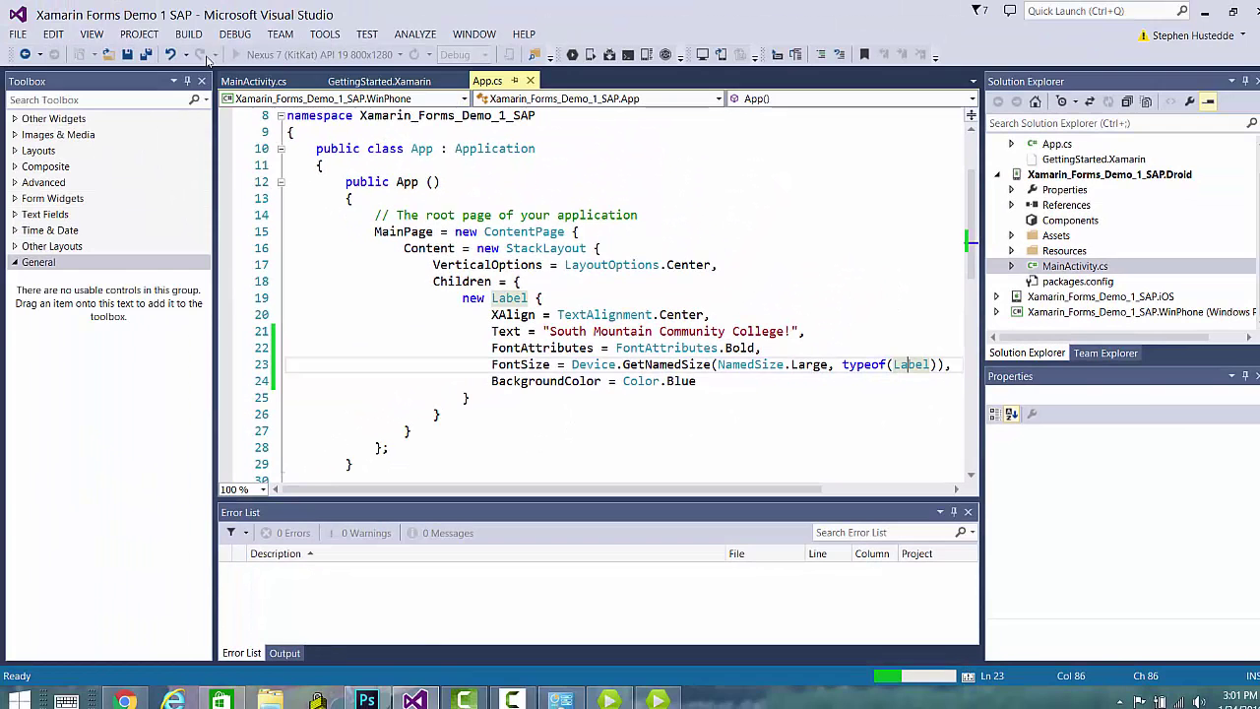
- Select the Droid project and run it on the Nexus 7 (KitKat) API 19 emulator
{"action": "left_click", "coordinate": [1111, 173]}
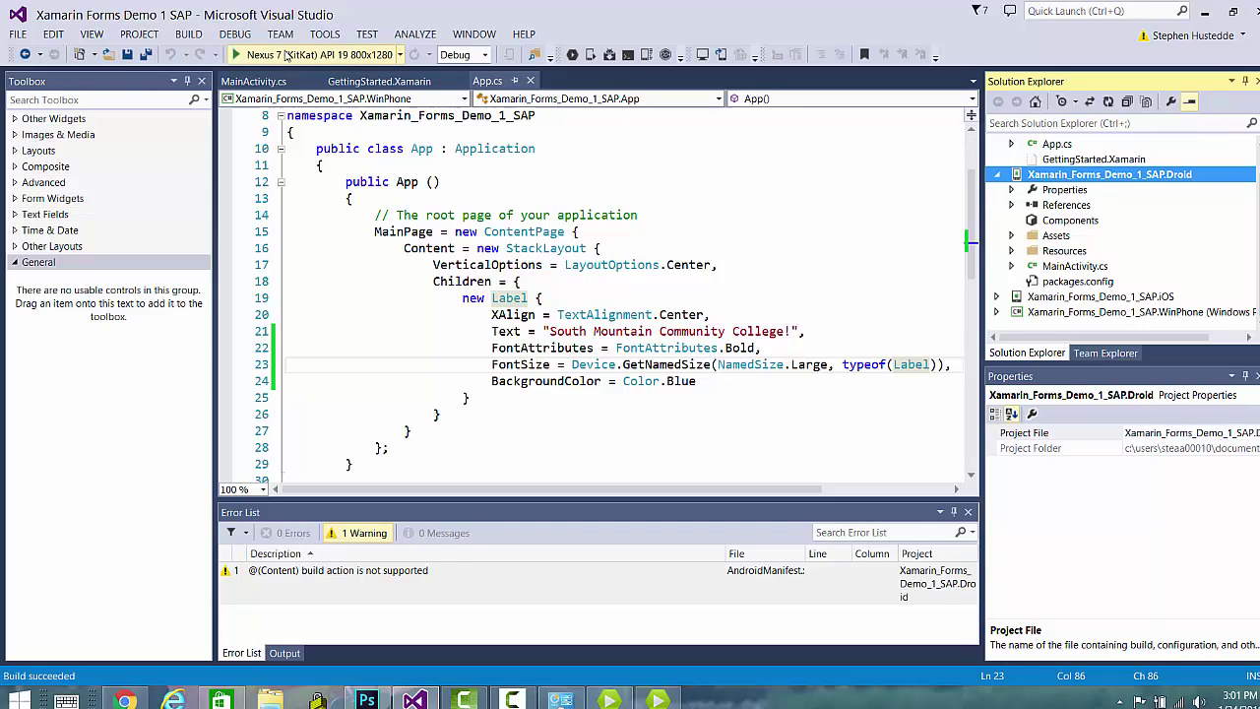
{"action": "mouse_move", "coordinate": [315, 55]}
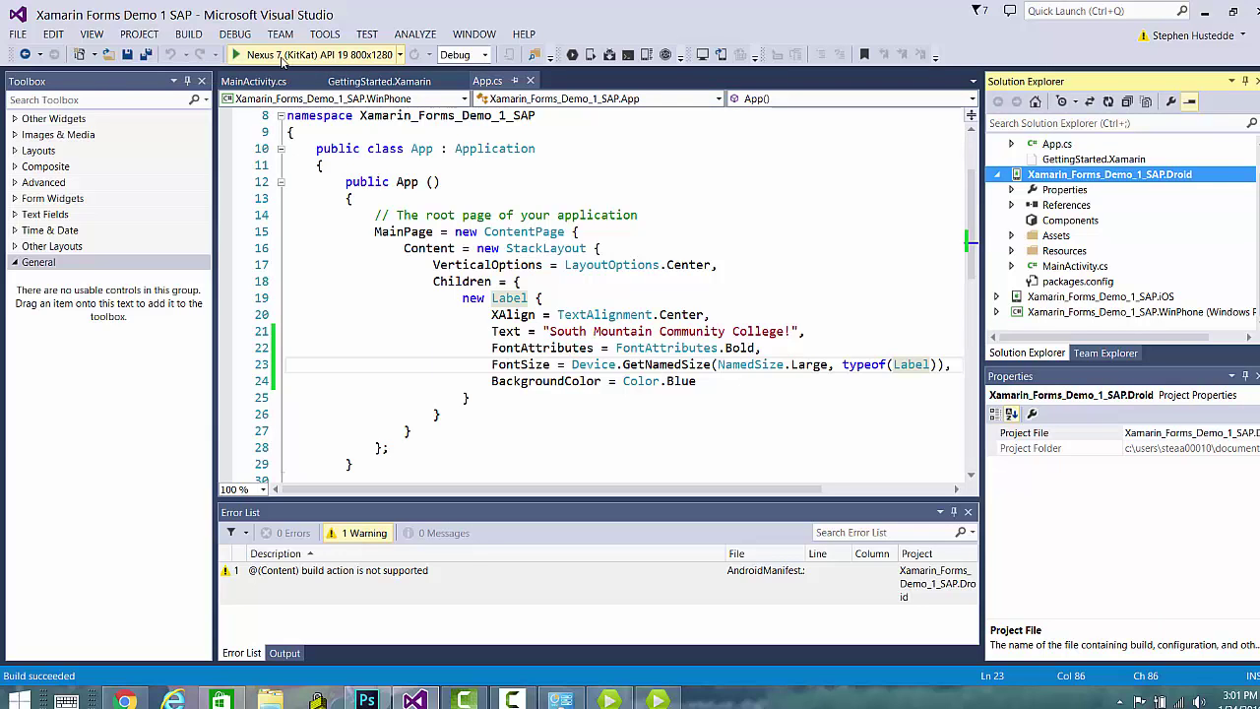
{"action": "mouse_move", "coordinate": [339, 63]}
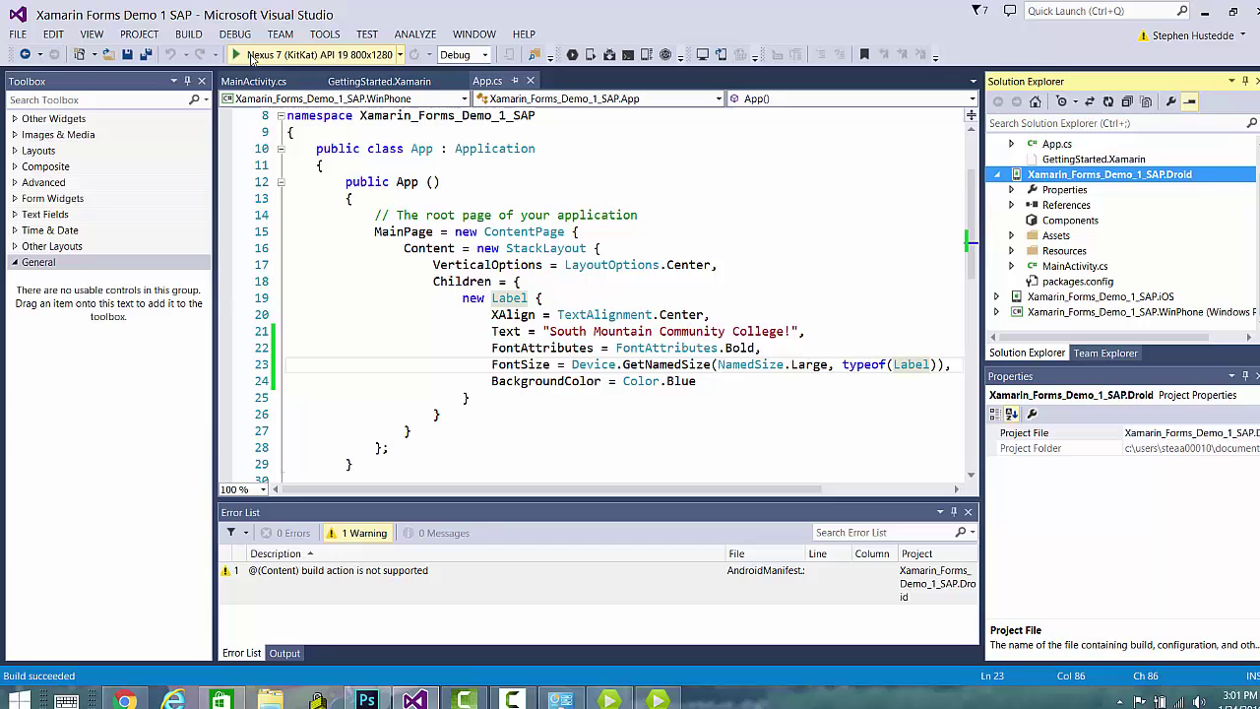
{"action": "left_click", "coordinate": [237, 55]}
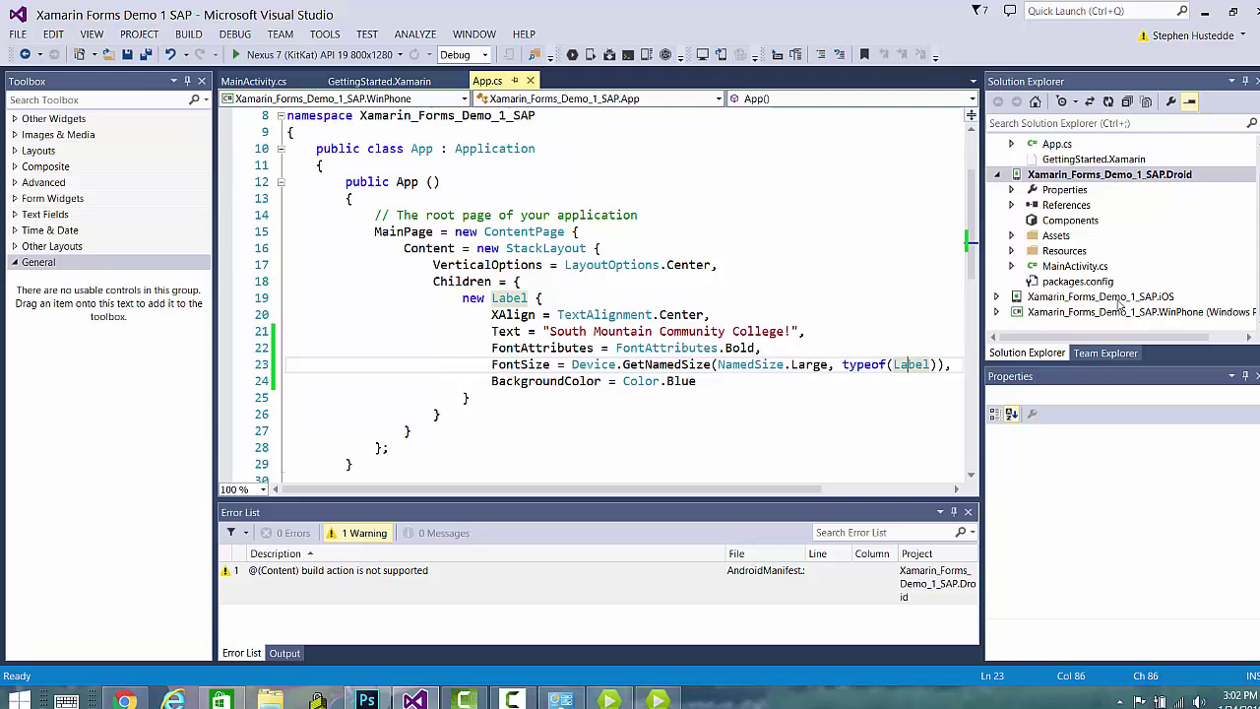
{"action": "mouse_move", "coordinate": [1132, 311]}
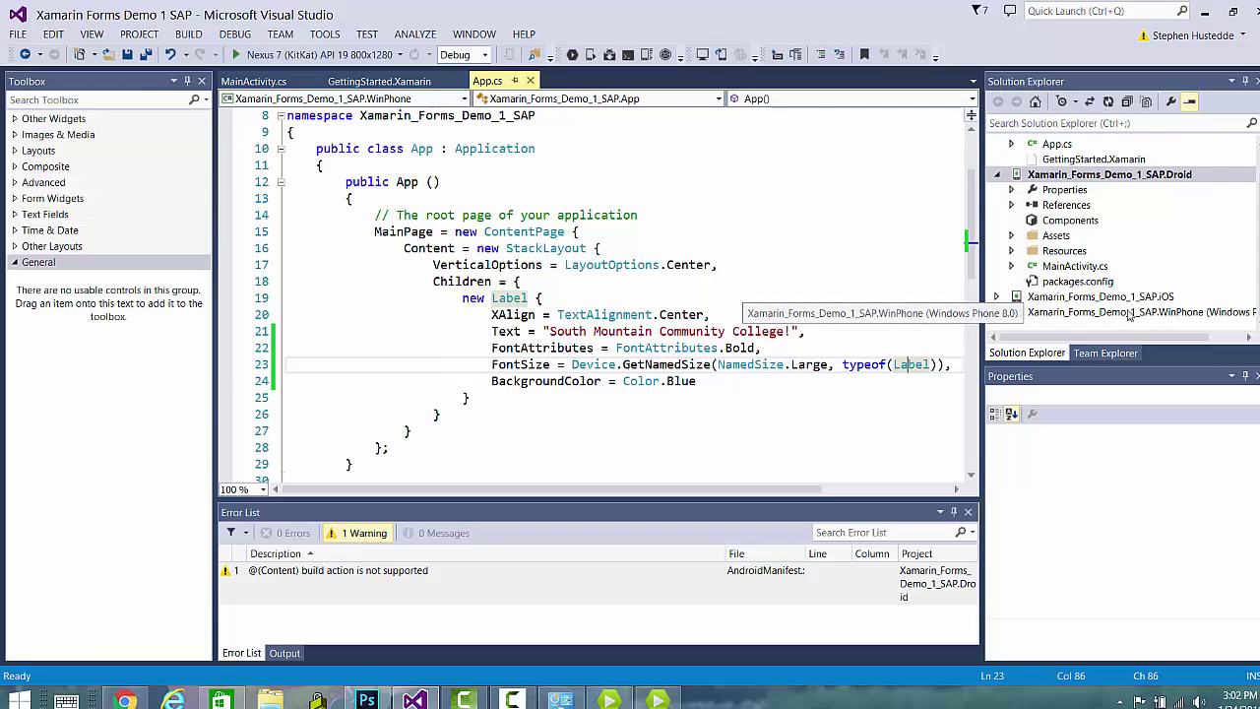